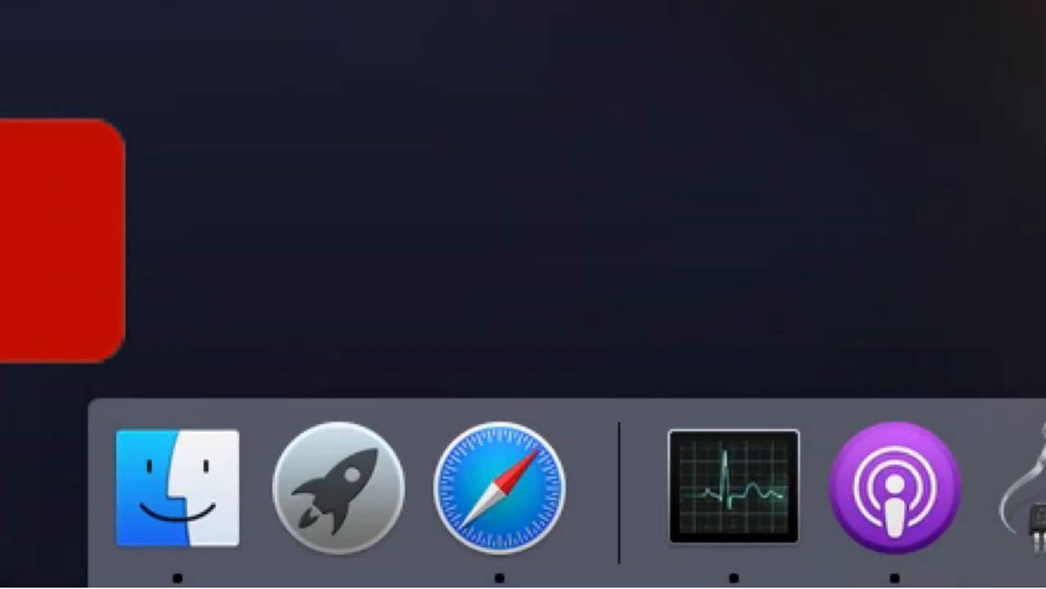
Step: Launch Podcasts from Launchpad by searching "po"
{"action": "left_click", "coordinate": [335, 489]}
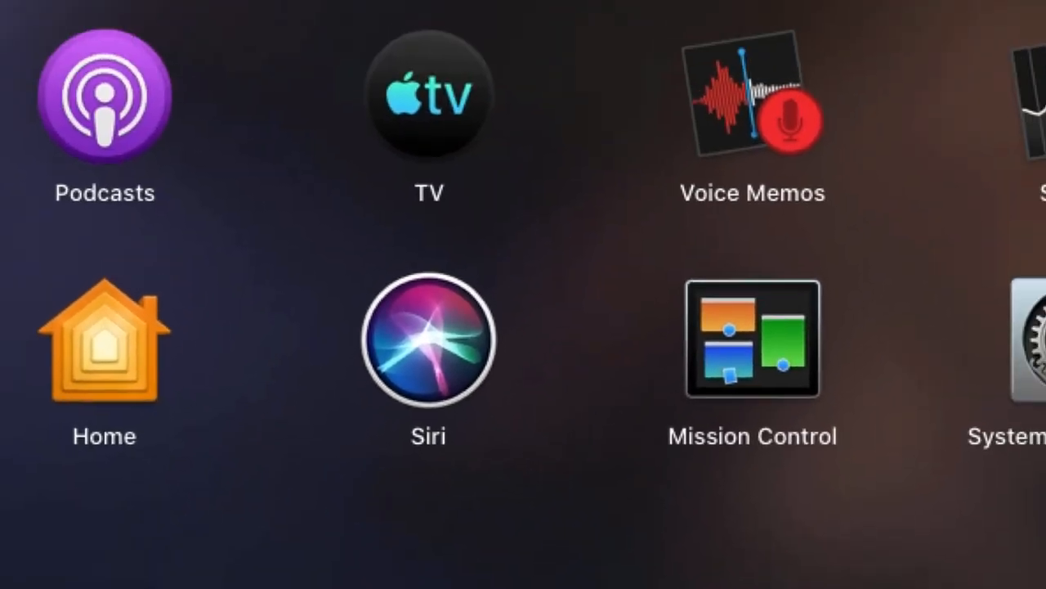
{"action": "type", "text": "po"}
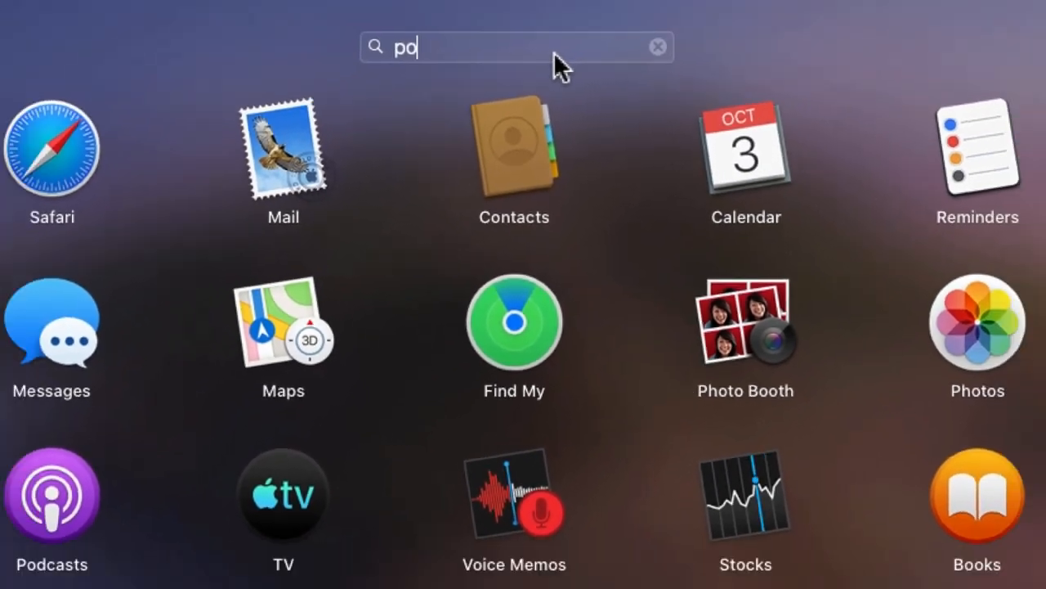
{"action": "left_click", "coordinate": [52, 494]}
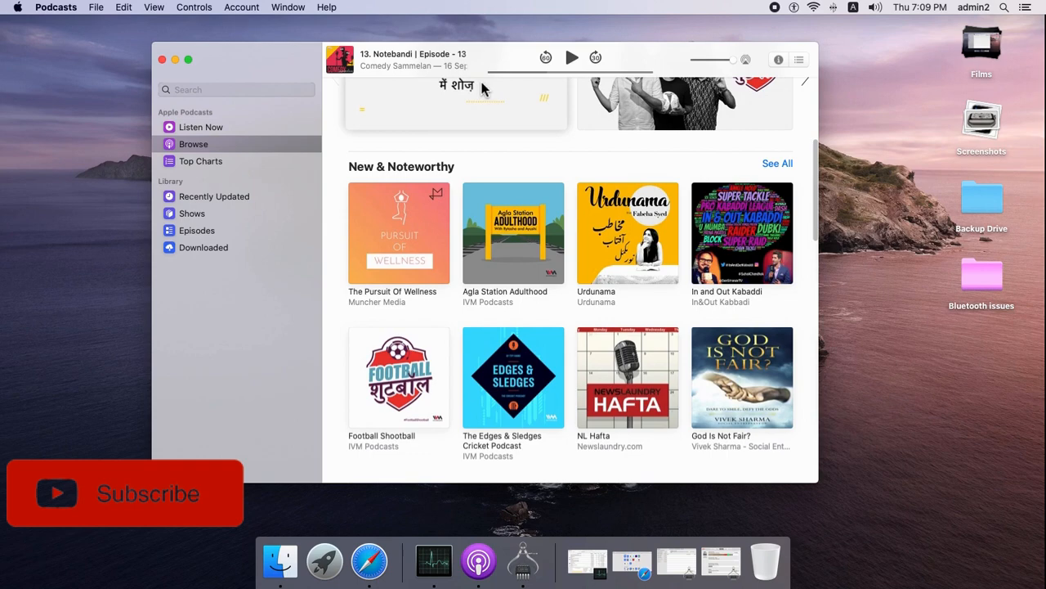
Step: Search Podcasts for "apple audio", correcting a mistyped "apple ai" along the way
{"action": "left_click", "coordinate": [236, 88]}
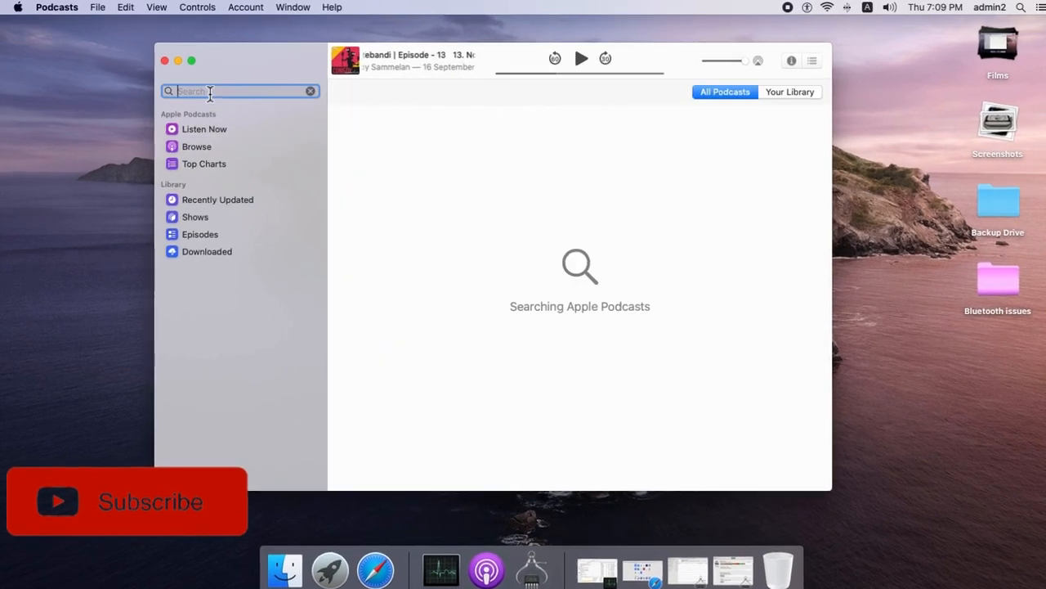
{"action": "type", "text": "app"}
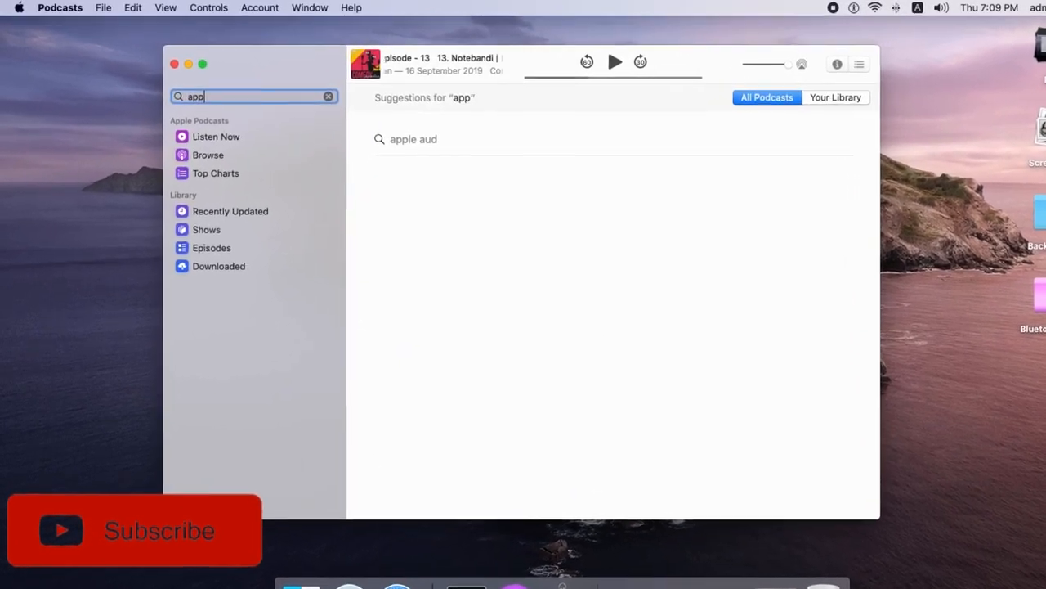
{"action": "type", "text": "apple ai"}
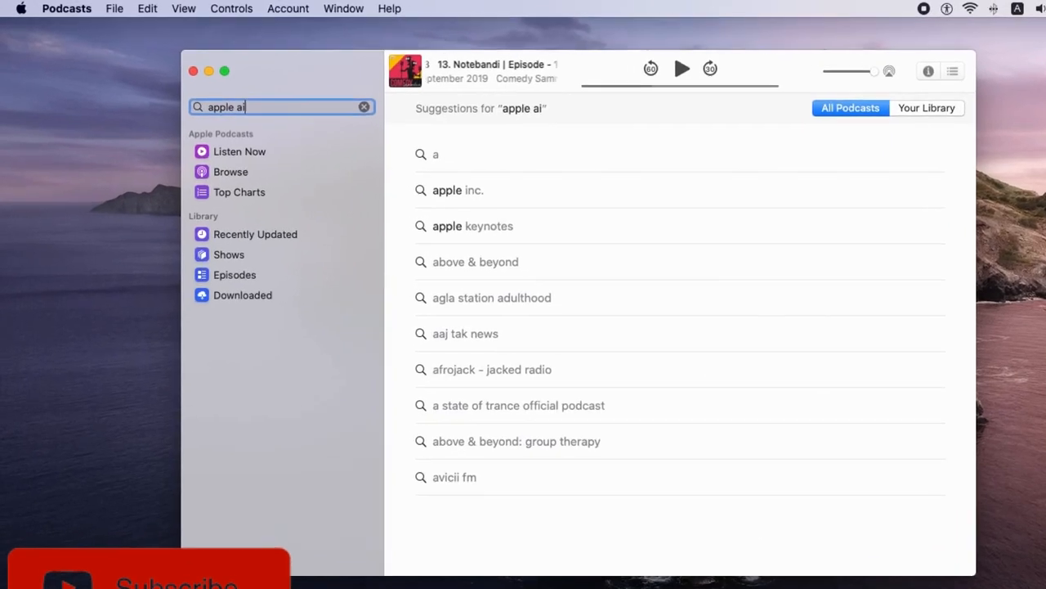
{"action": "key", "text": "backspace"}
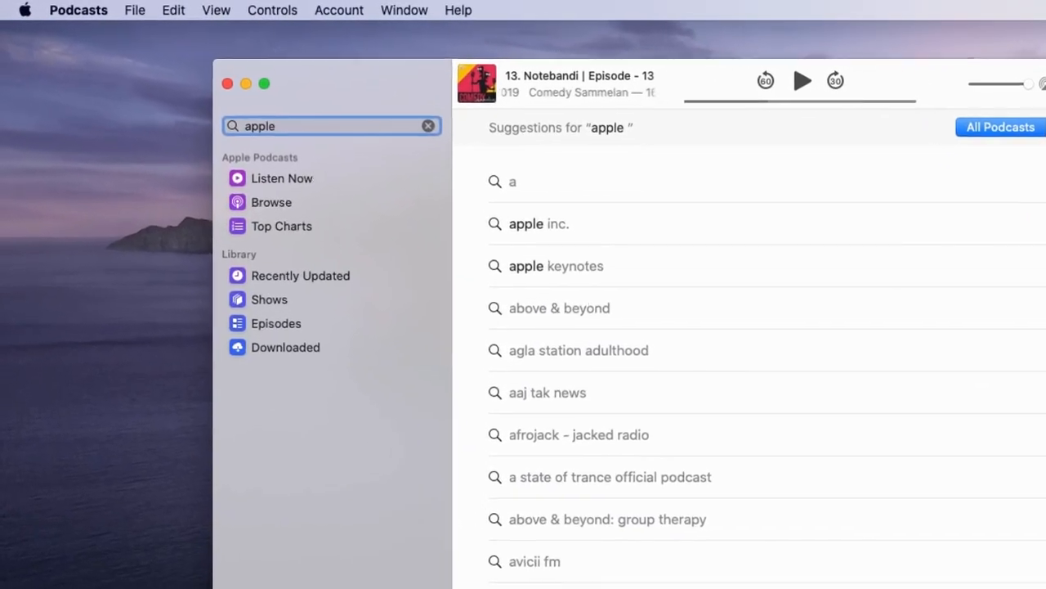
{"action": "type", "text": "audio"}
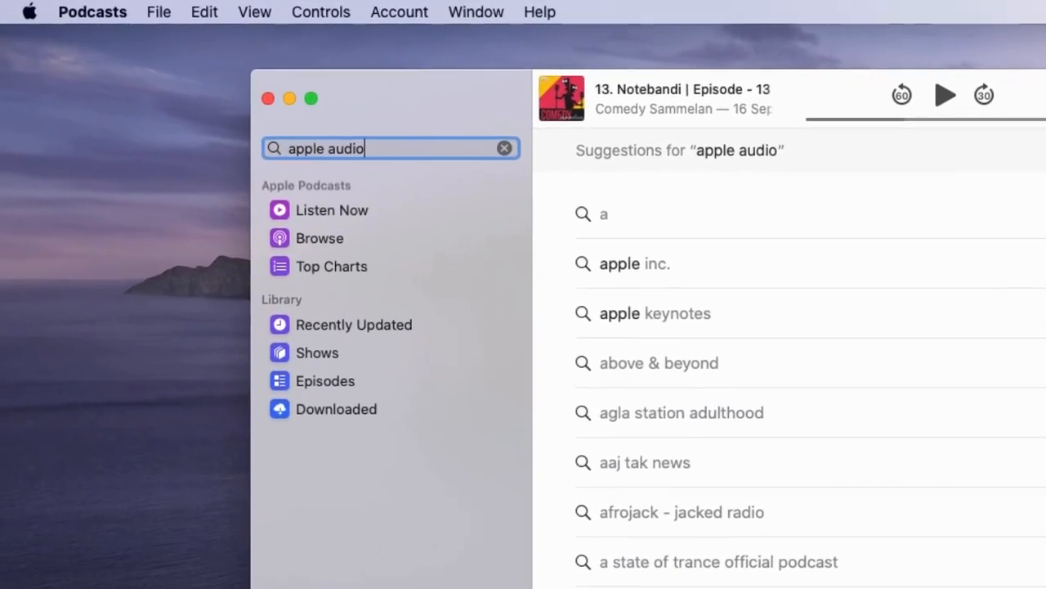
{"action": "key", "text": "Return"}
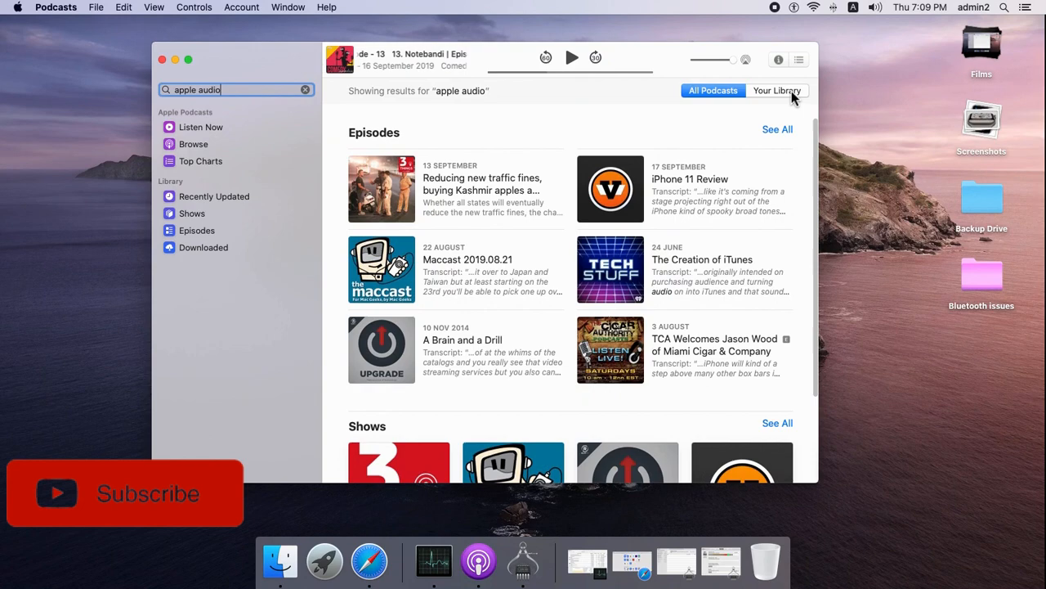
Step: Switch the results to Your Library, then back to All Podcasts
{"action": "left_click", "coordinate": [775, 90]}
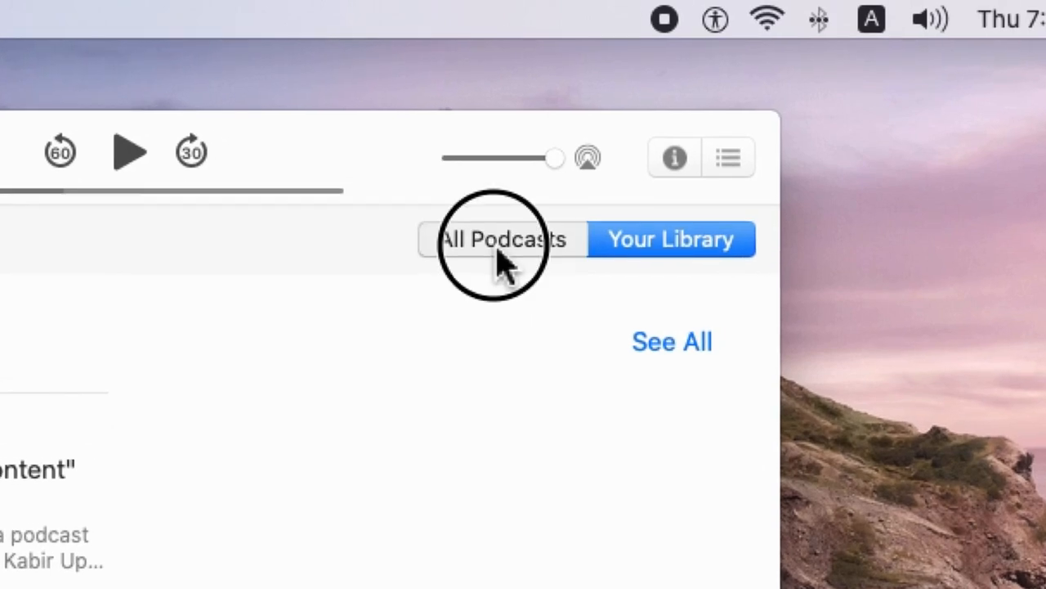
{"action": "left_click", "coordinate": [500, 238]}
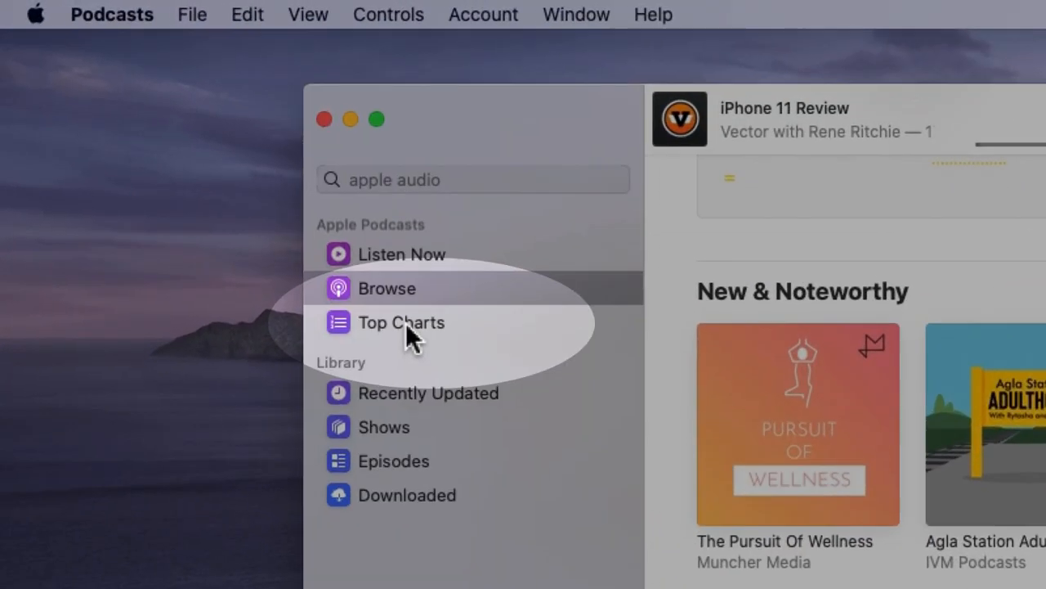
Step: Go to Top Charts and open a charted show's page, landing on 3 Things
{"action": "left_click", "coordinate": [401, 322]}
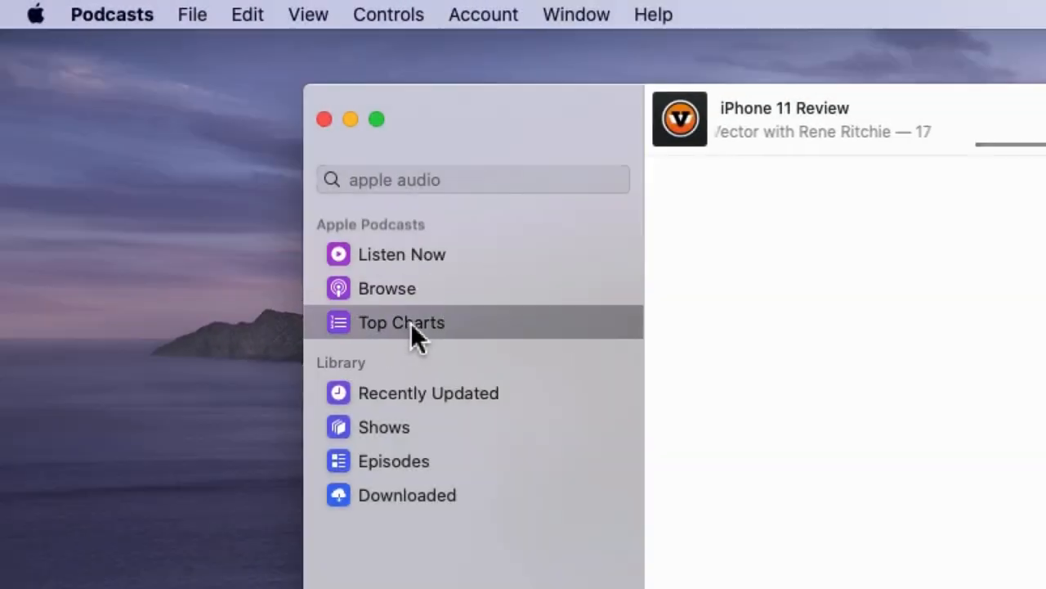
{"action": "left_click", "coordinate": [401, 322]}
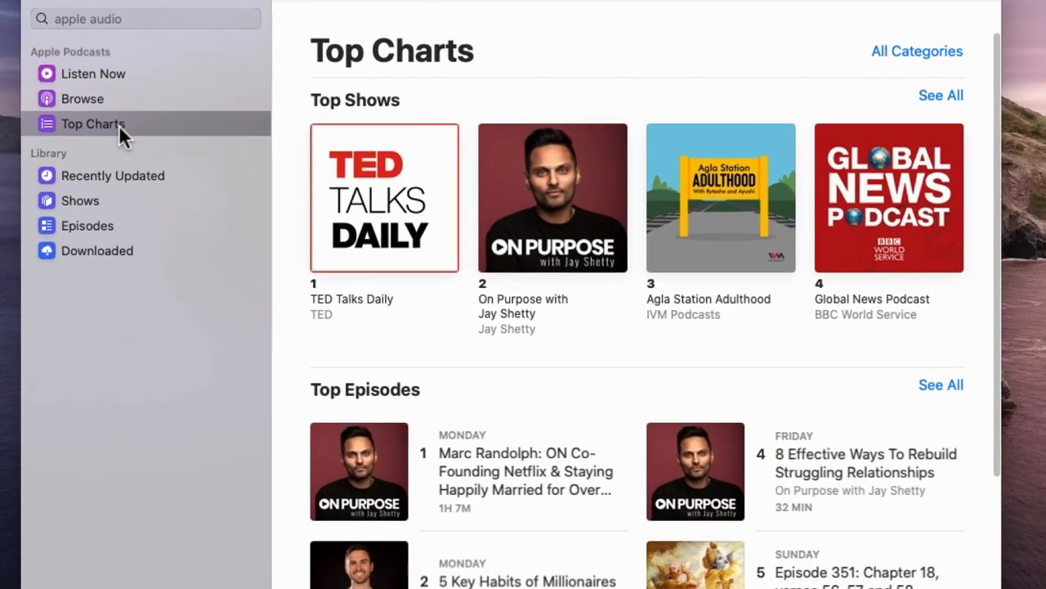
{"action": "mouse_move", "coordinate": [751, 324]}
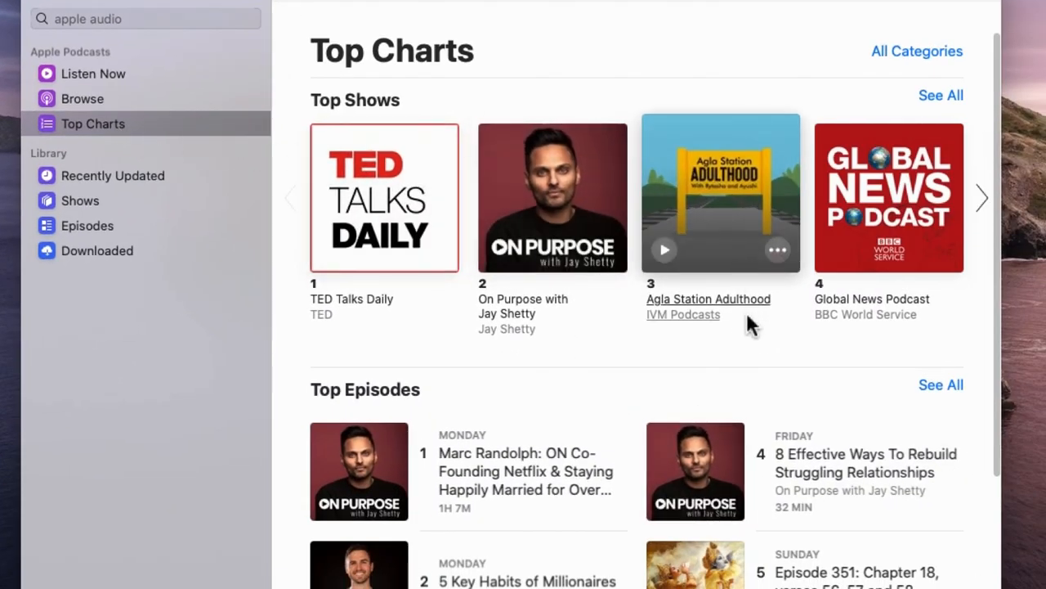
{"action": "mouse_move", "coordinate": [912, 164]}
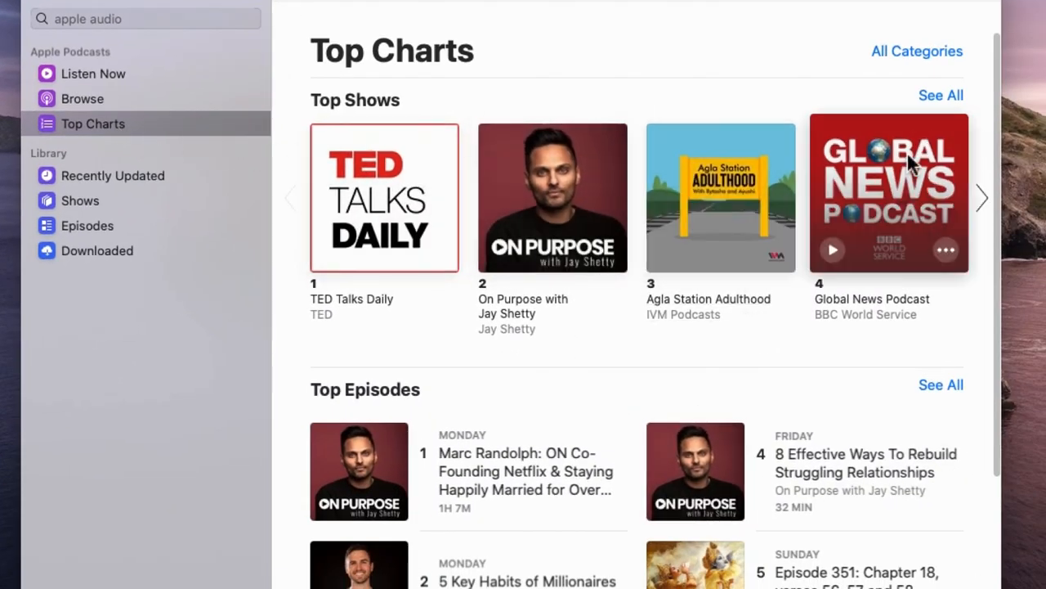
{"action": "left_click", "coordinate": [916, 51]}
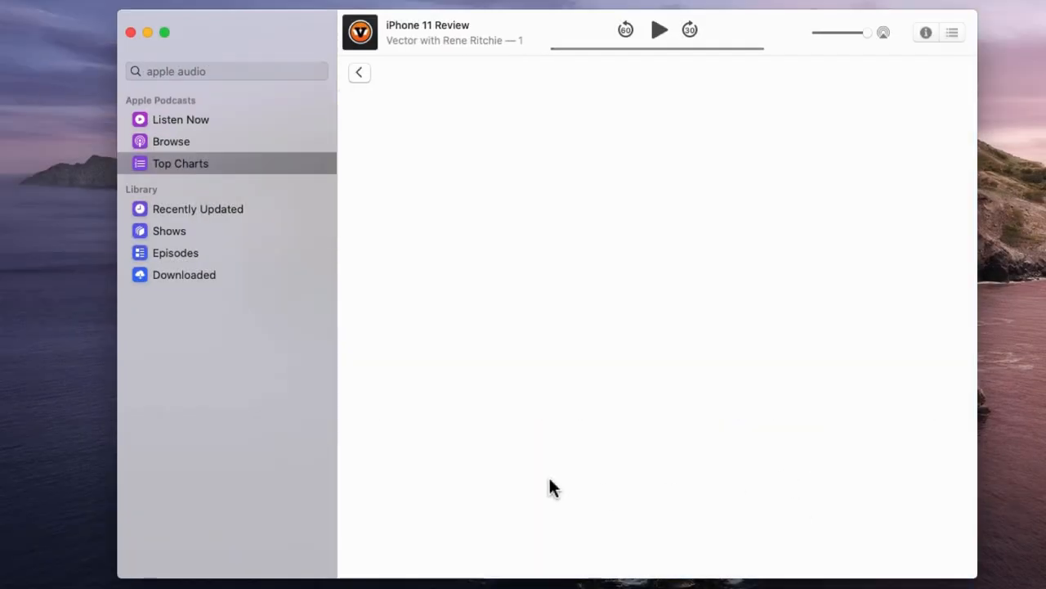
{"action": "left_click", "coordinate": [180, 164]}
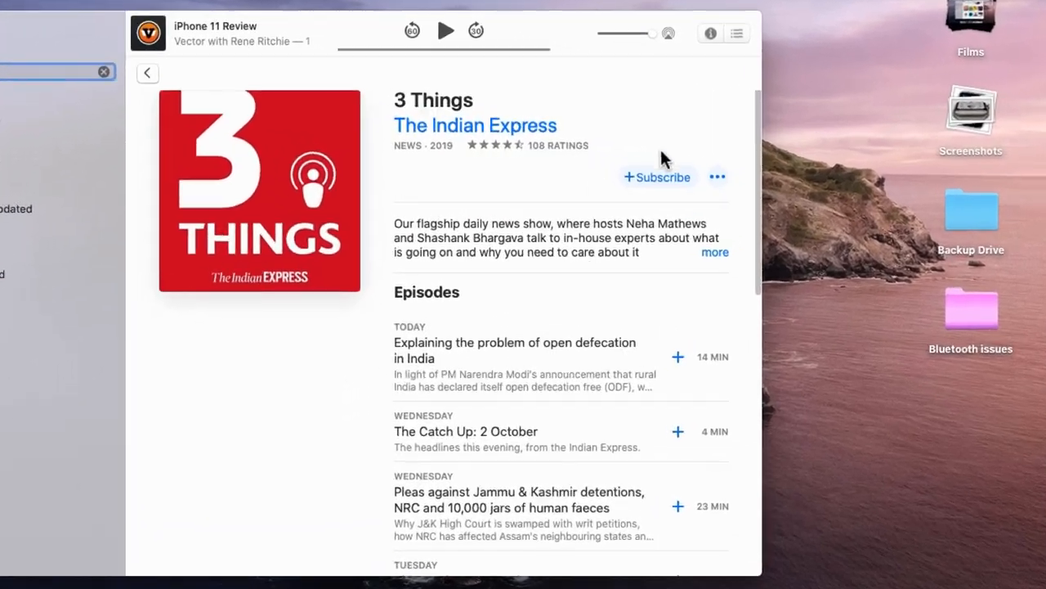
Step: Subscribe to 3 Things, find it under Library Shows and reveal its show options
{"action": "left_click", "coordinate": [657, 176]}
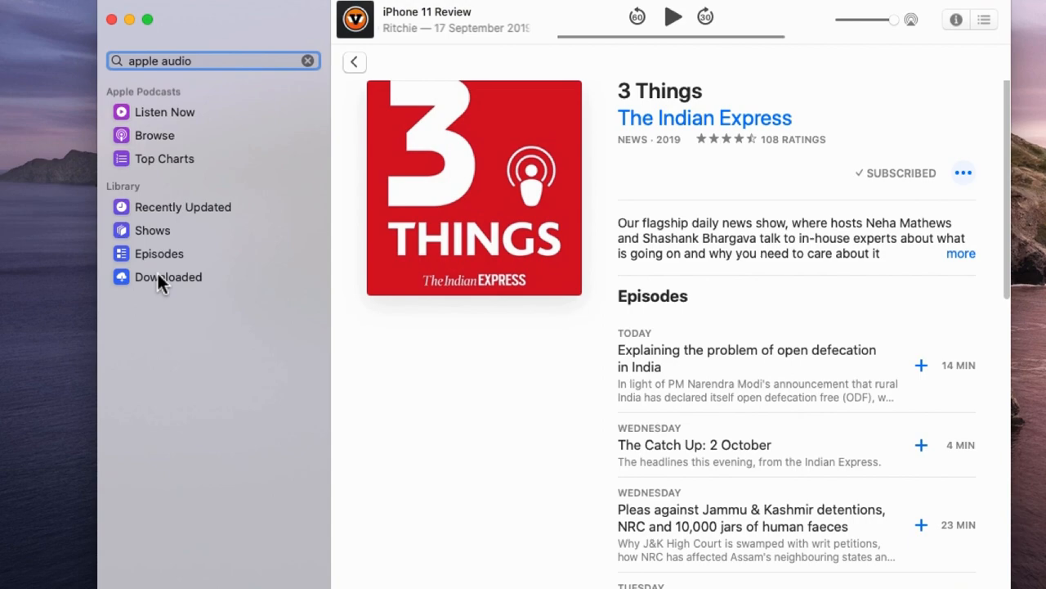
{"action": "left_click", "coordinate": [152, 232]}
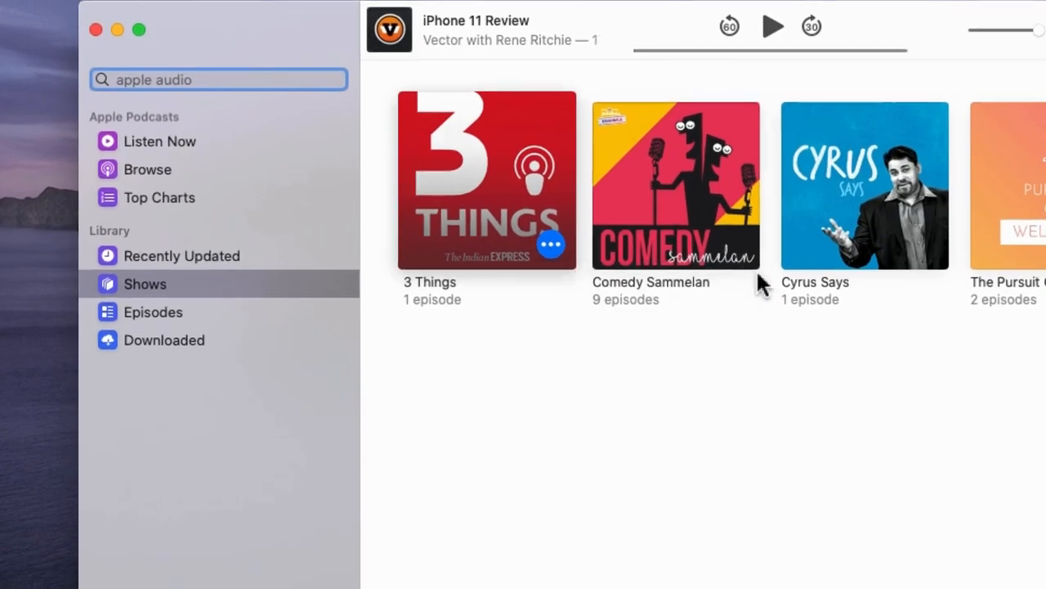
{"action": "left_click", "coordinate": [551, 244]}
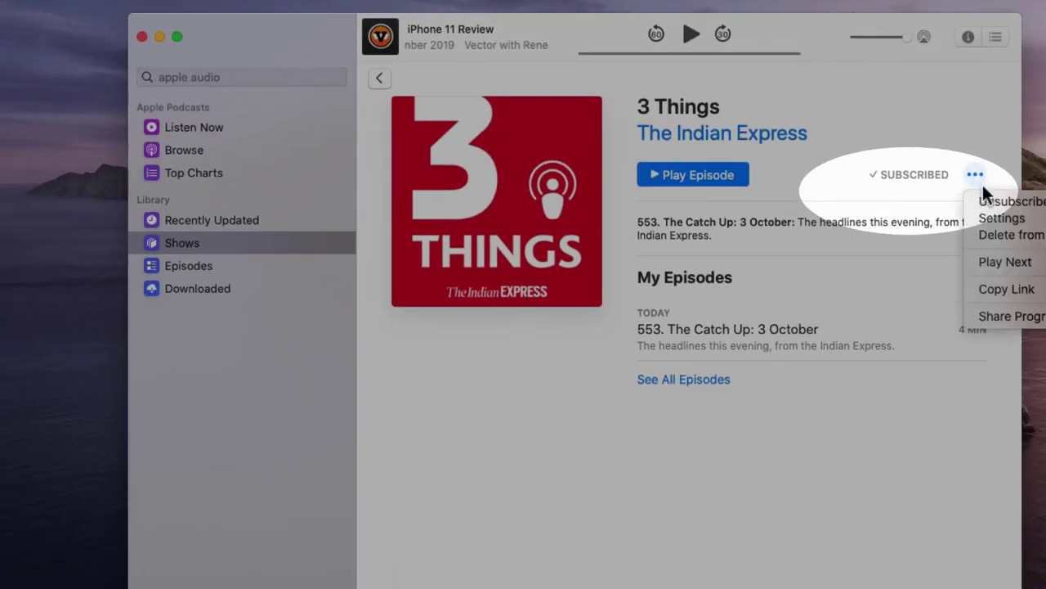
{"action": "left_click", "coordinate": [181, 242]}
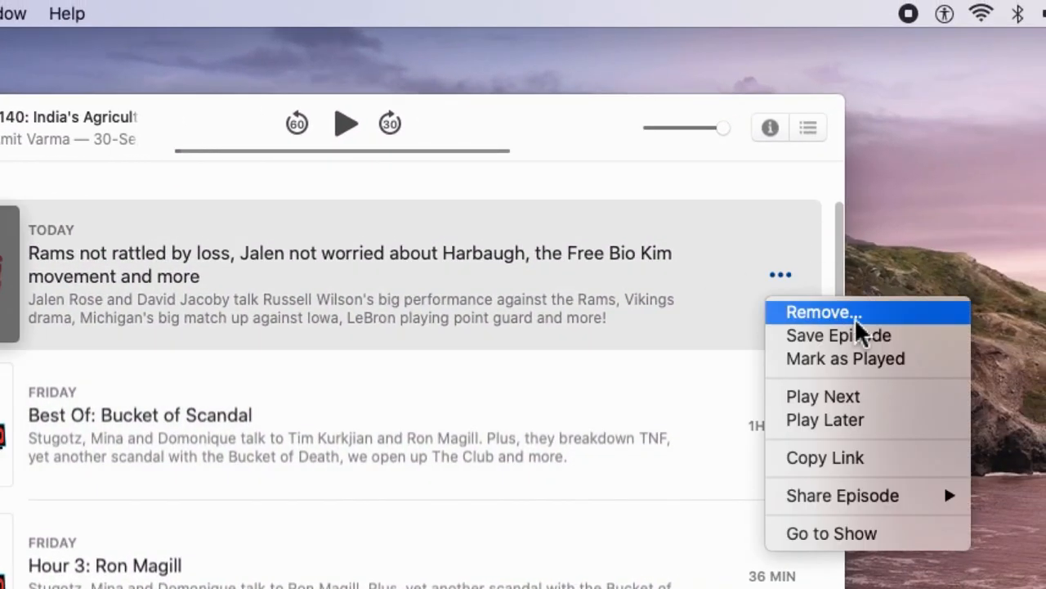
Step: Remove the Rams episode from the downloaded episodes and confirm
{"action": "left_click", "coordinate": [822, 311]}
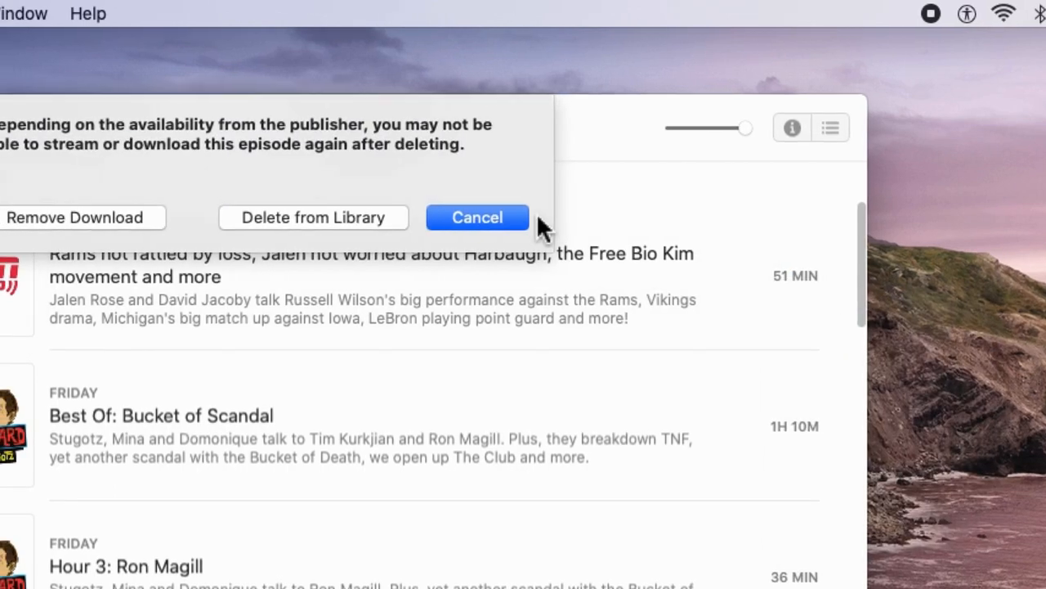
{"action": "left_click", "coordinate": [478, 217]}
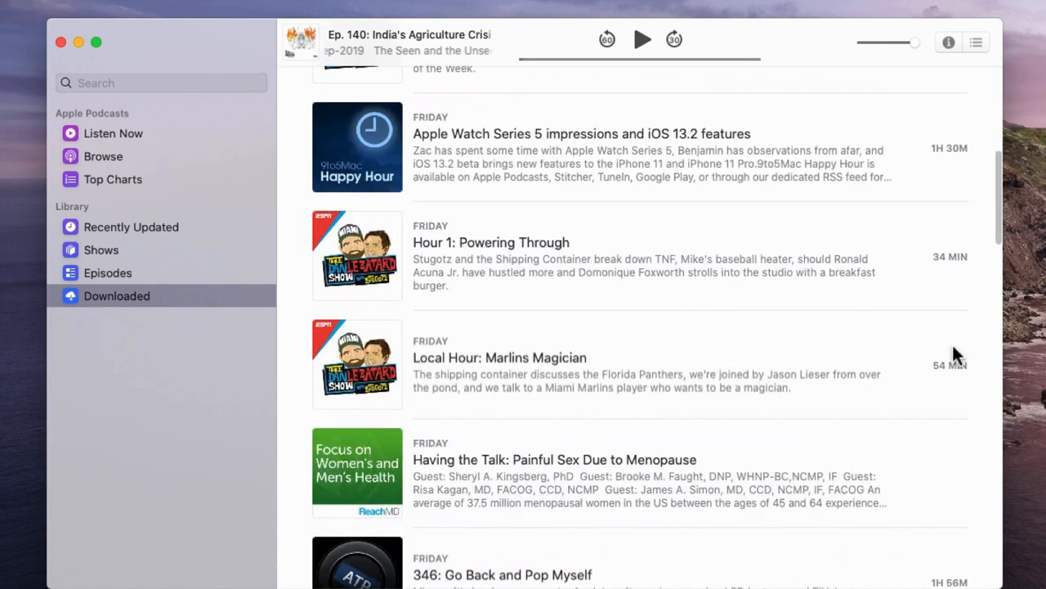
{"action": "scroll", "scroll_direction": "down", "scroll_amount": 3}
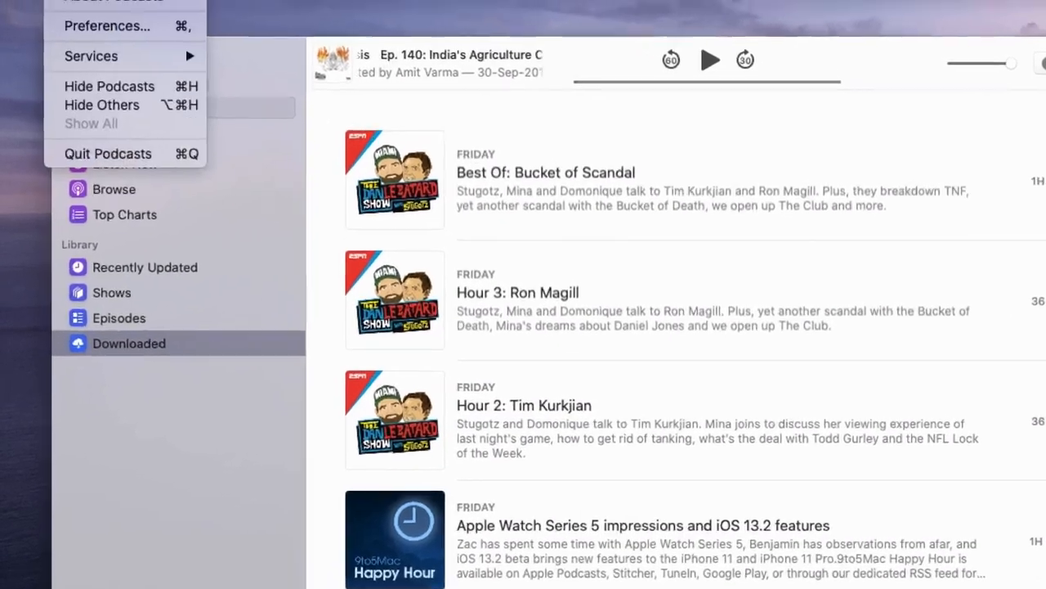
Step: In Preferences, toggle Automatically delete played episodes off and back on, then view General
{"action": "left_click", "coordinate": [108, 26]}
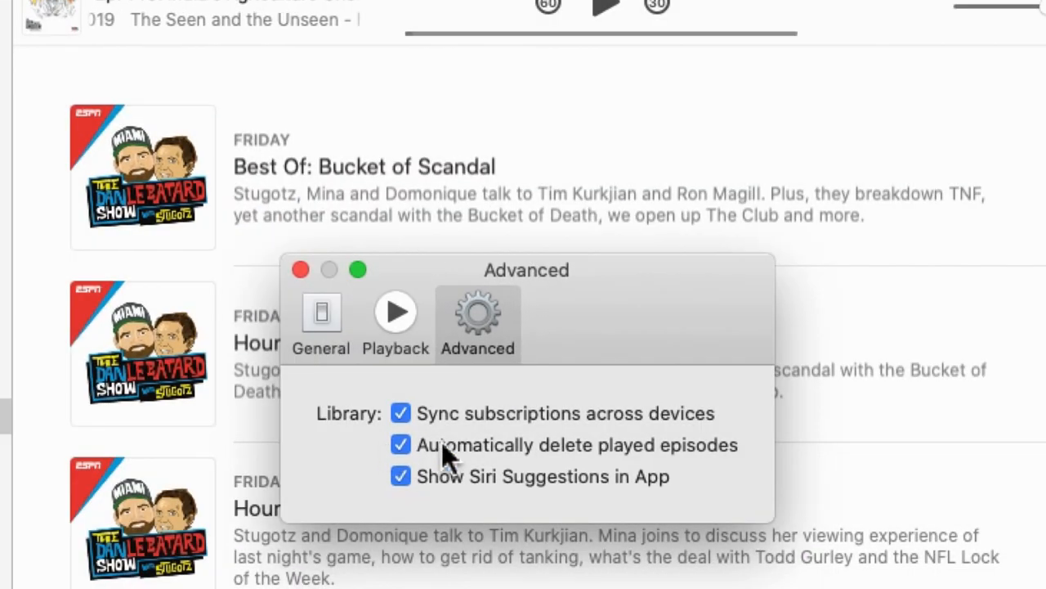
{"action": "left_click", "coordinate": [401, 445]}
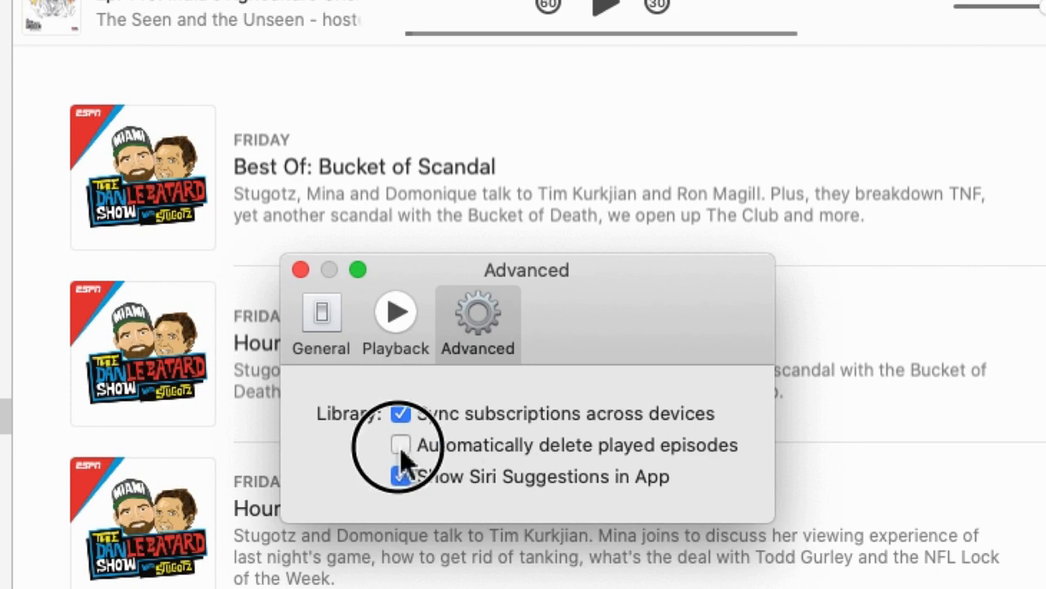
{"action": "left_click", "coordinate": [401, 444]}
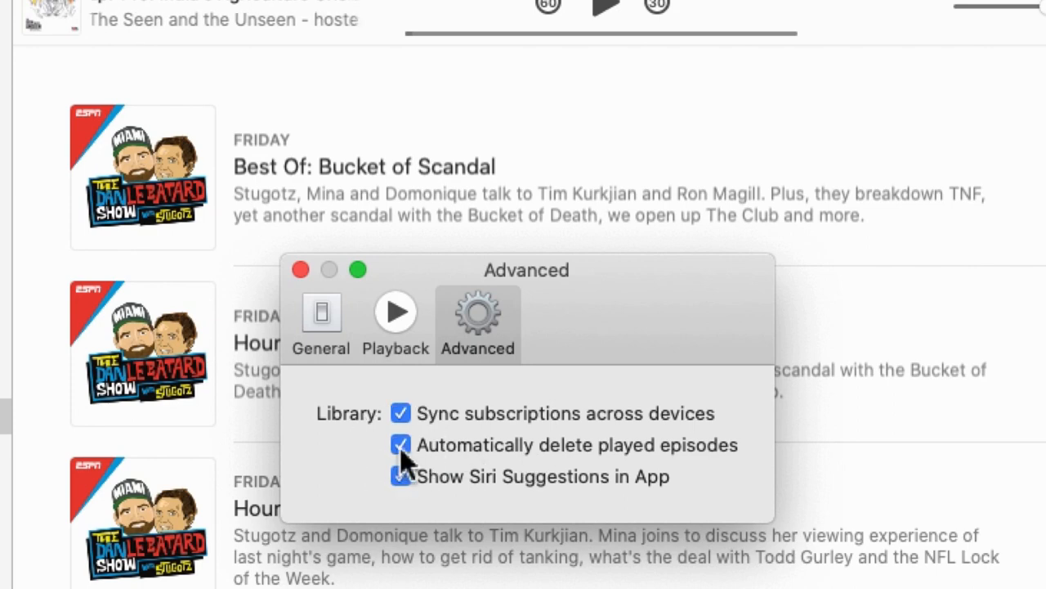
{"action": "left_click", "coordinate": [320, 314]}
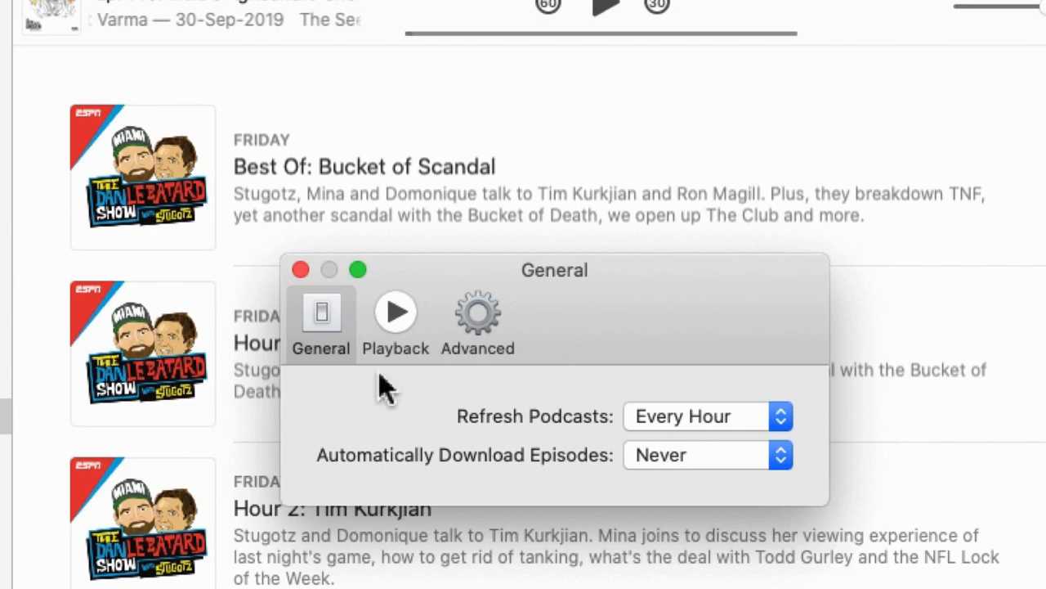
{"action": "left_click", "coordinate": [300, 270]}
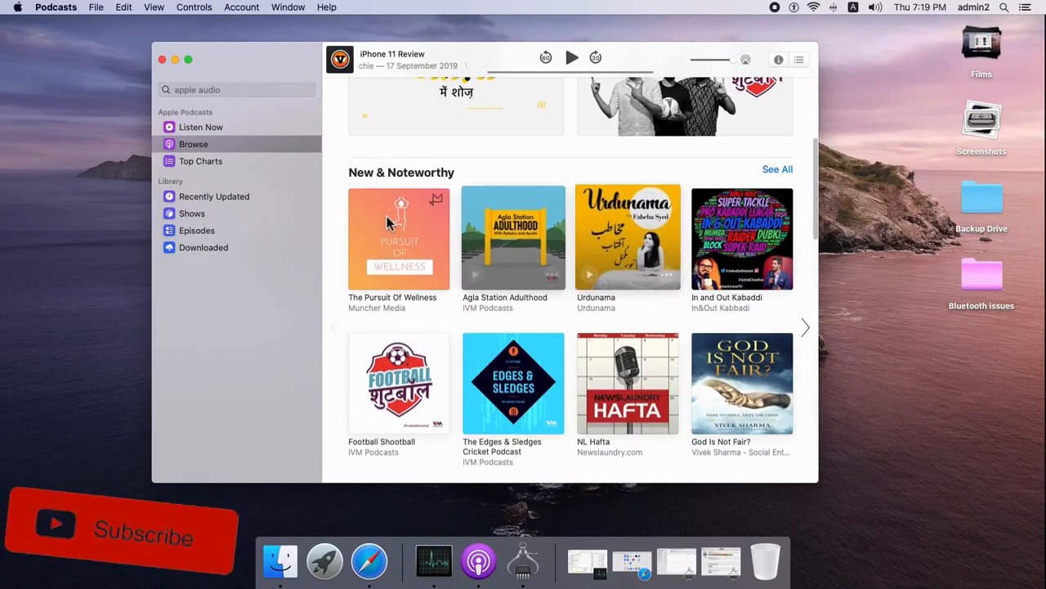
Step: Delete 3 Things from the library via its show page and confirm the alert
{"action": "left_click", "coordinate": [191, 212]}
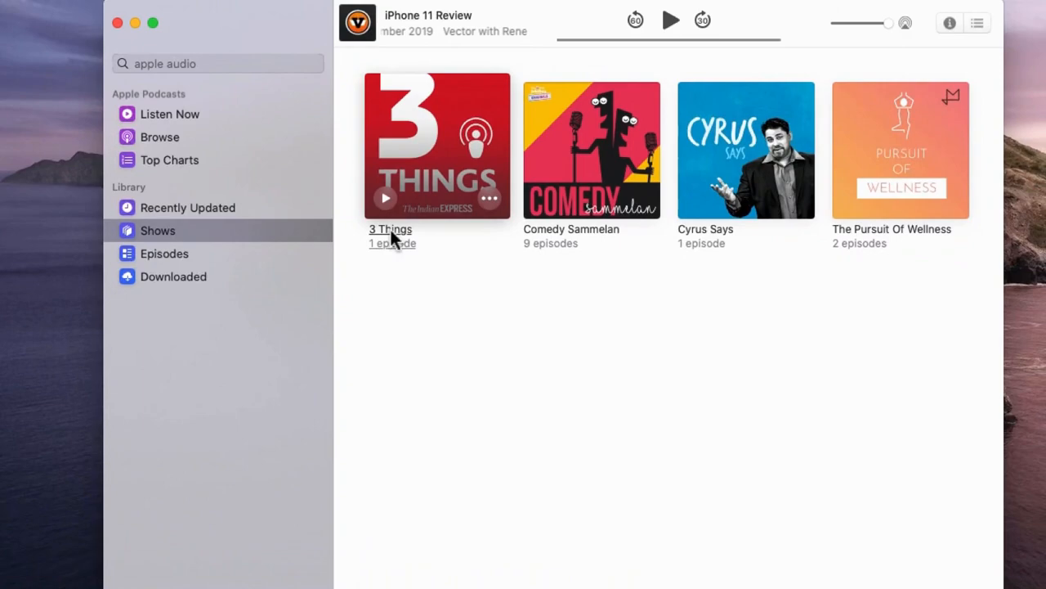
{"action": "left_click", "coordinate": [439, 147]}
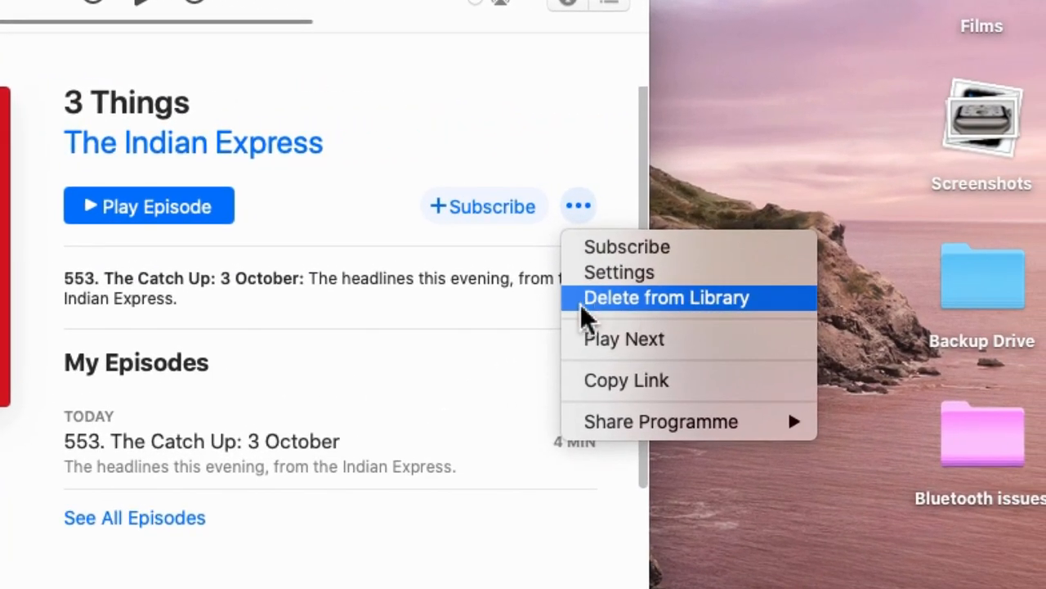
{"action": "mouse_move", "coordinate": [695, 317]}
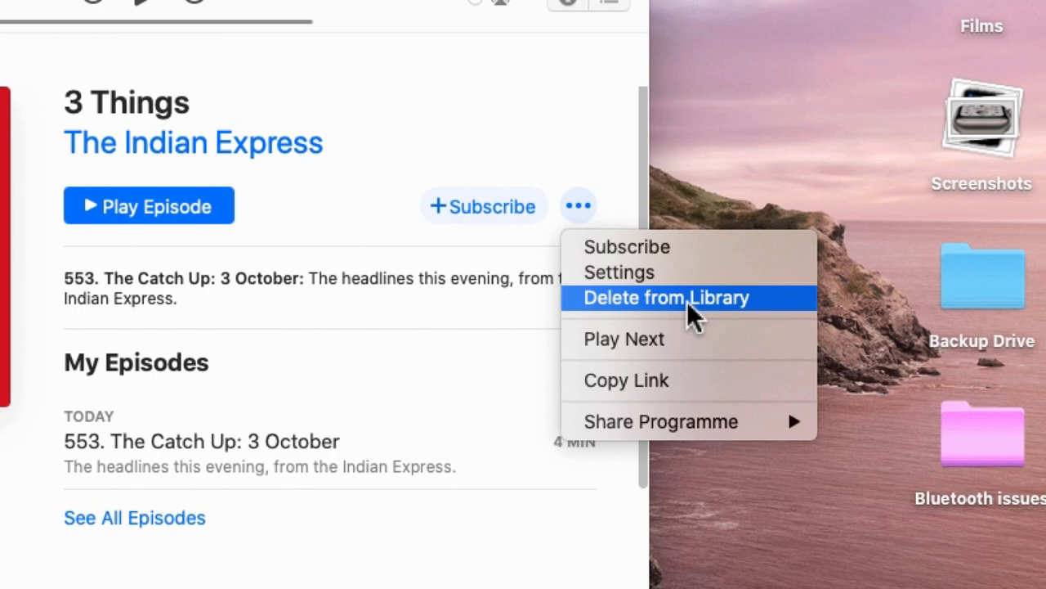
{"action": "left_click", "coordinate": [663, 298]}
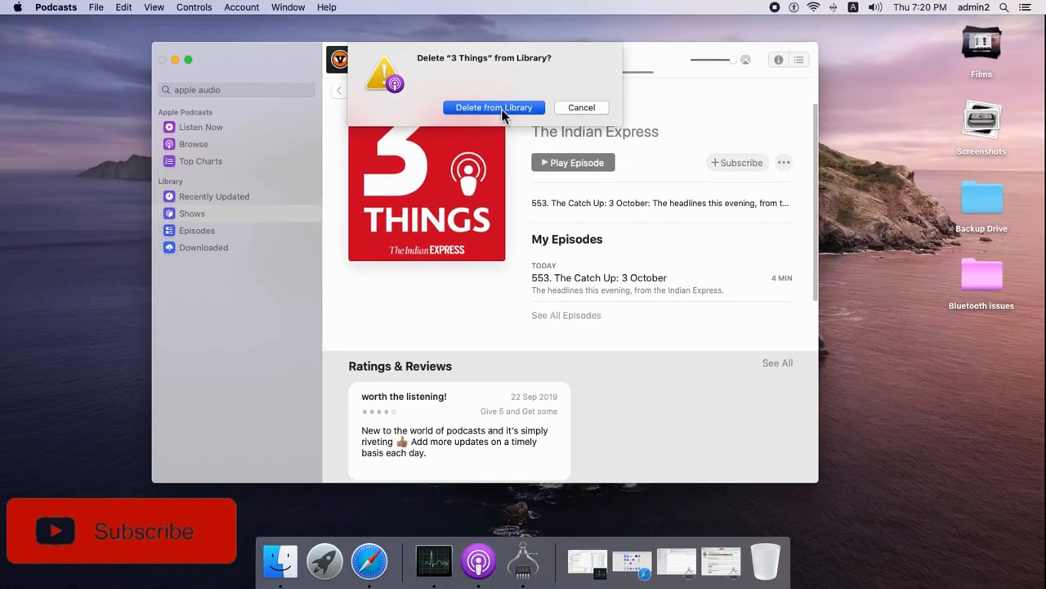
{"action": "left_click", "coordinate": [494, 107]}
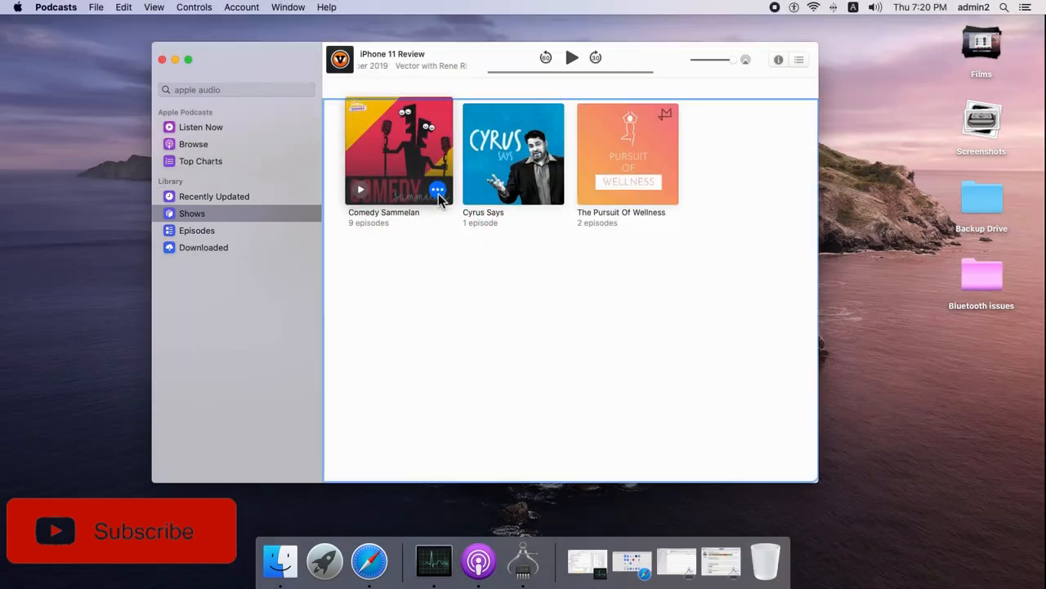
{"action": "left_click", "coordinate": [438, 190]}
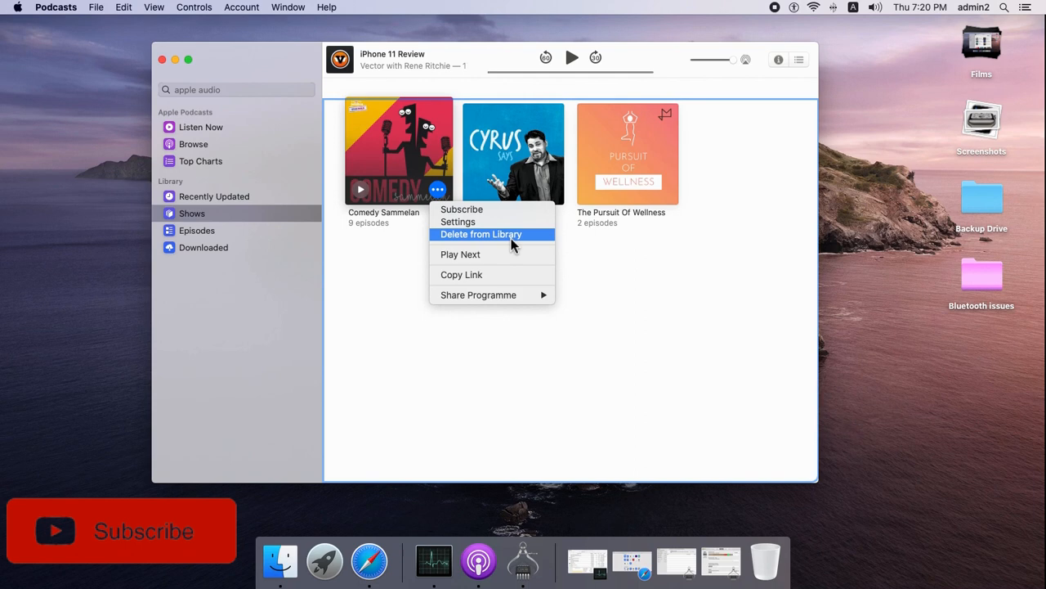
{"action": "mouse_move", "coordinate": [659, 306]}
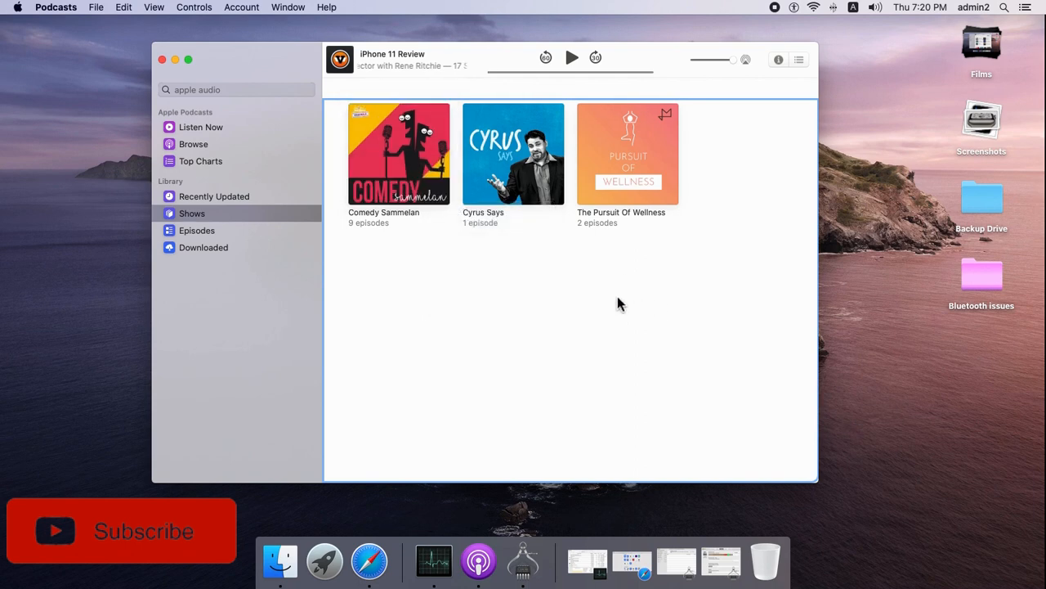
{"action": "left_click", "coordinate": [193, 144]}
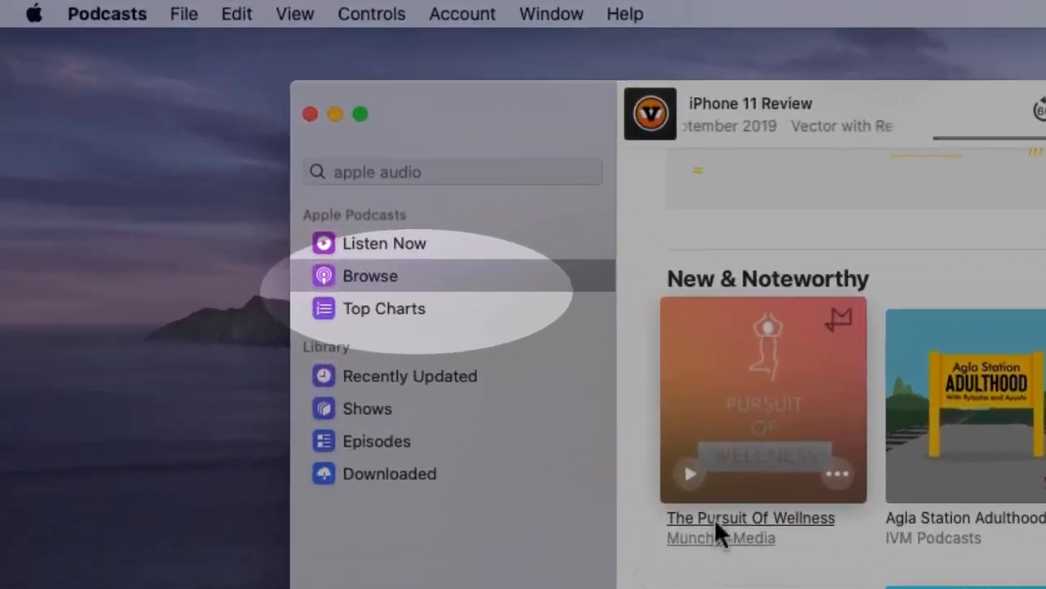
Step: From Browse, go to The Pursuit Of Wellness and reveal its show options
{"action": "left_click", "coordinate": [749, 517]}
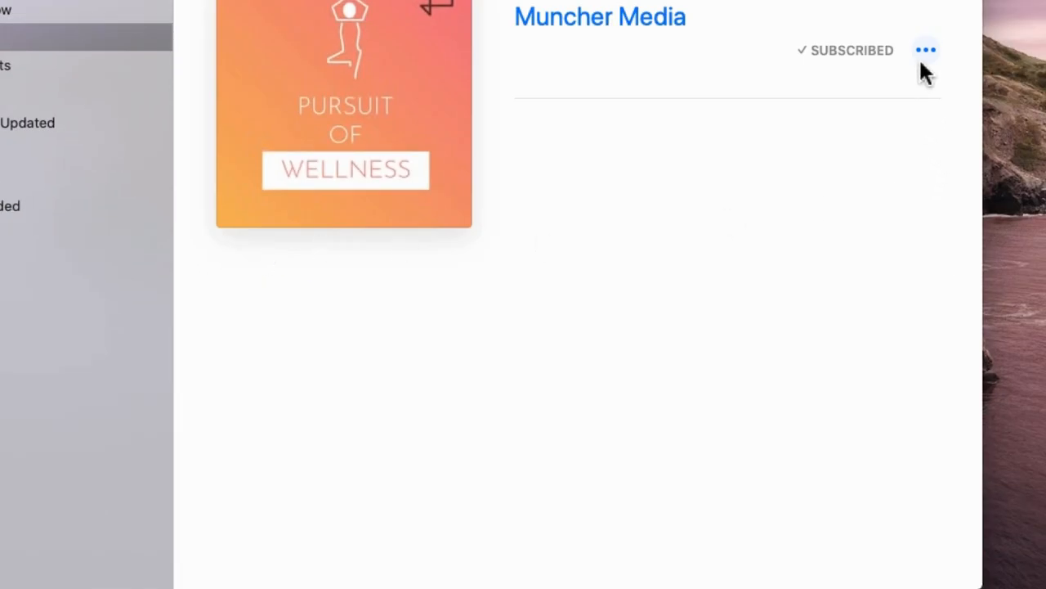
{"action": "left_click", "coordinate": [926, 49]}
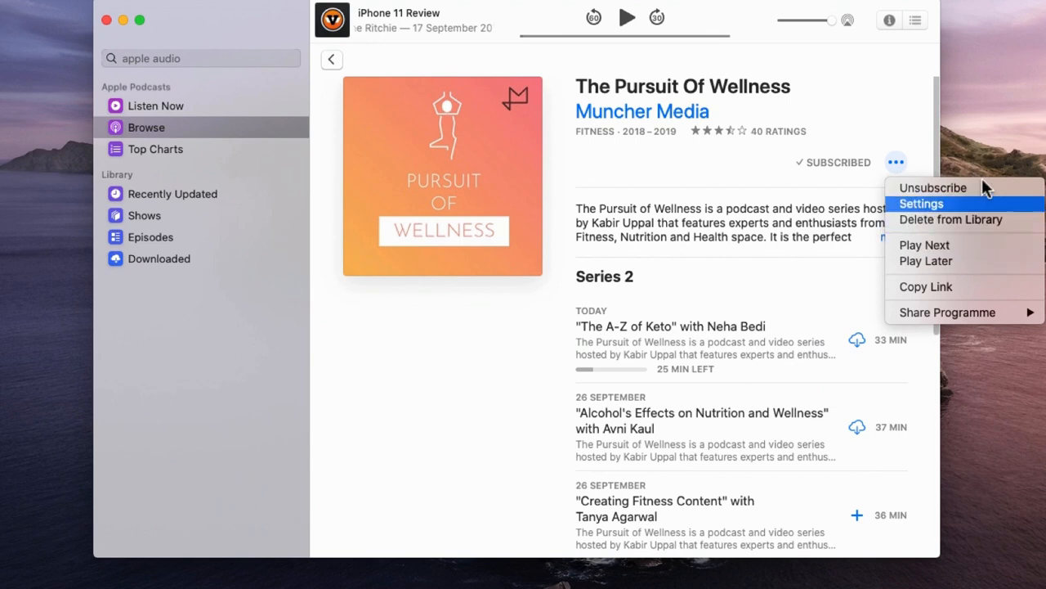
{"action": "mouse_move", "coordinate": [959, 111]}
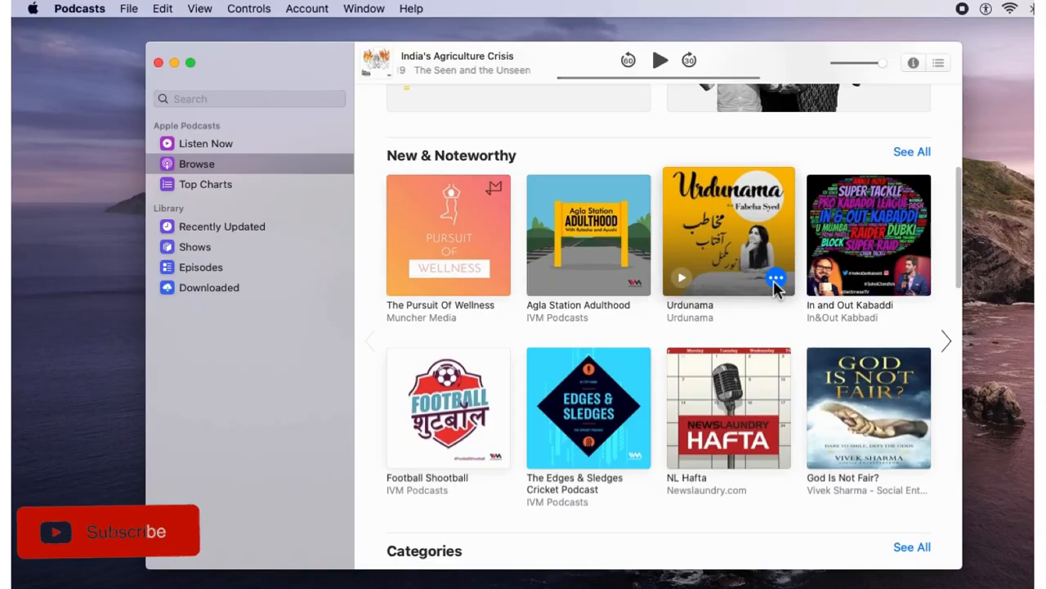
Step: Subscribe to Agla Station Adulthood and queue its Money episode to play next
{"action": "left_click", "coordinate": [775, 277]}
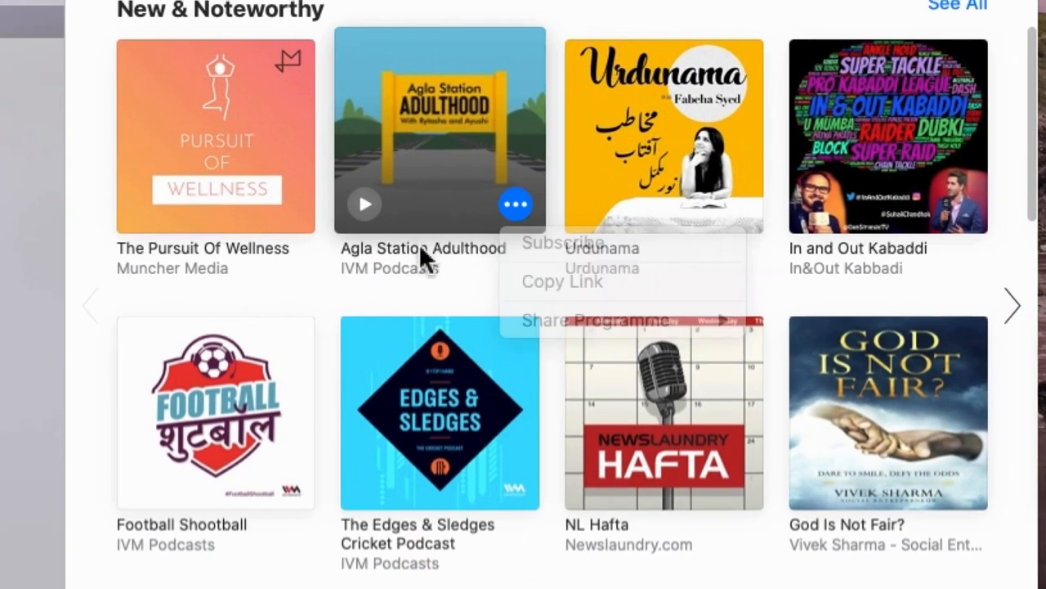
{"action": "left_click", "coordinate": [438, 138]}
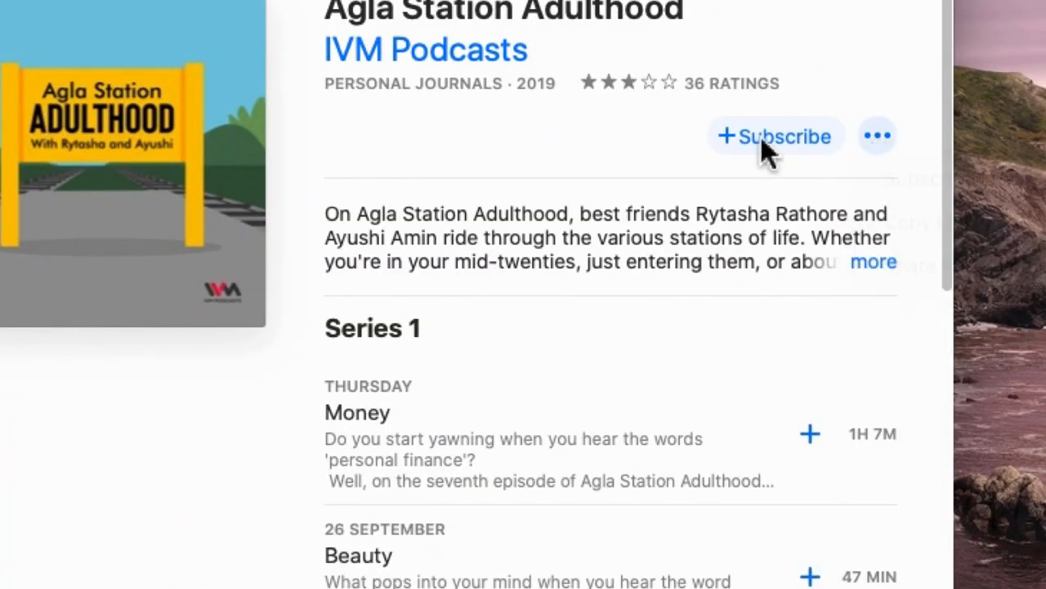
{"action": "left_click", "coordinate": [775, 136]}
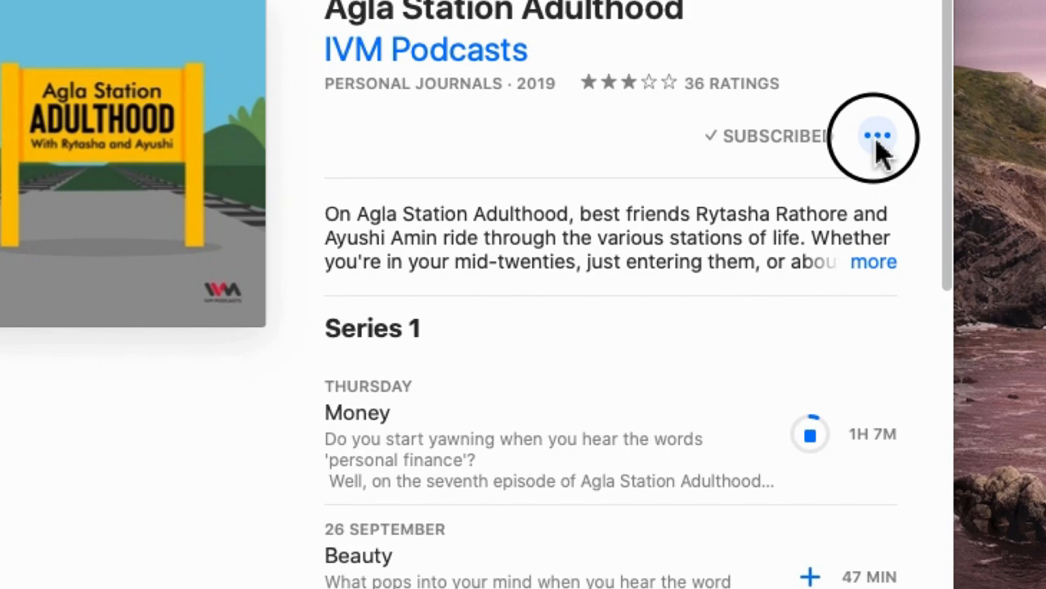
{"action": "mouse_move", "coordinate": [973, 295]}
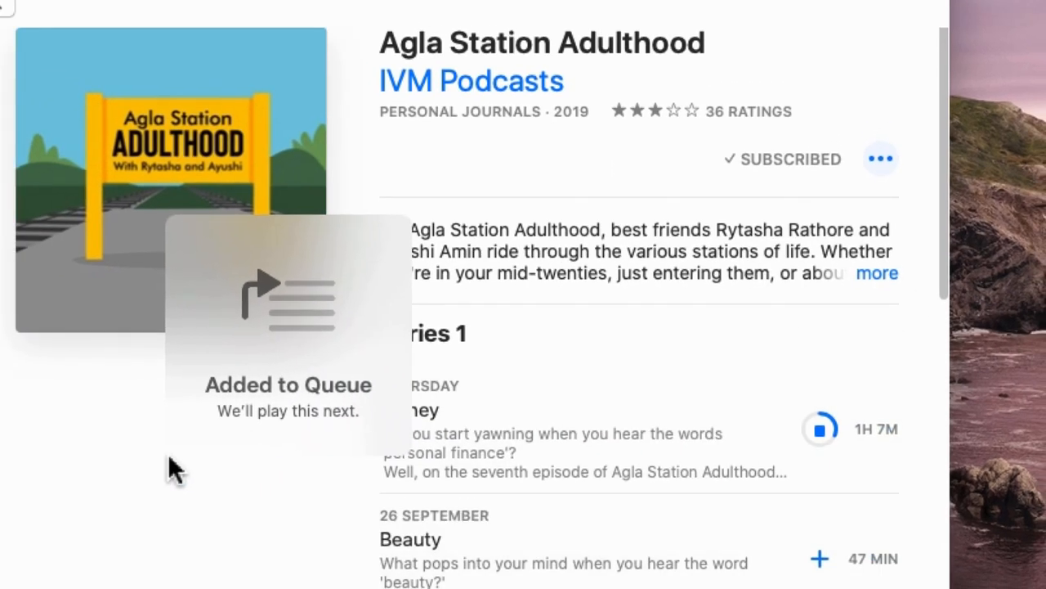
{"action": "left_click", "coordinate": [911, 44]}
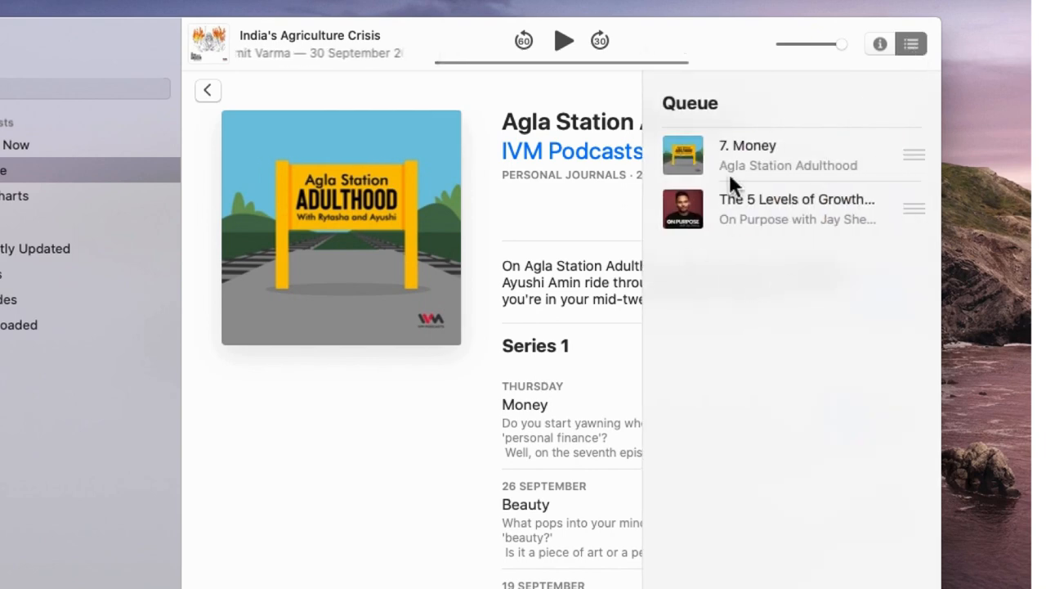
{"action": "mouse_move", "coordinate": [155, 167]}
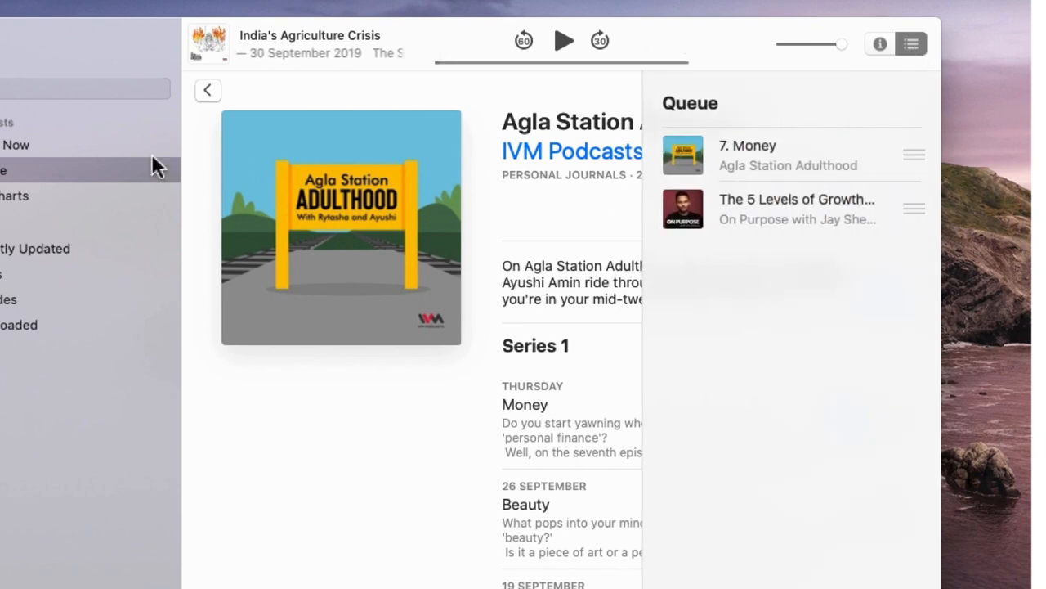
Step: From Browse, queue The Pursuit Of Wellness episodes to play next and hide the Up Next queue
{"action": "left_click", "coordinate": [207, 90]}
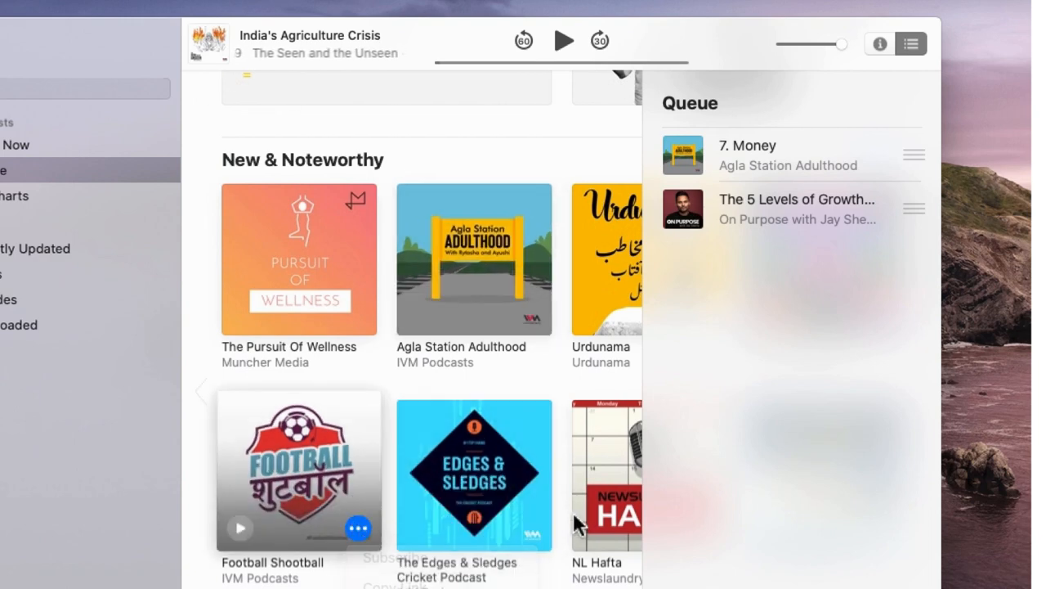
{"action": "left_click", "coordinate": [533, 526]}
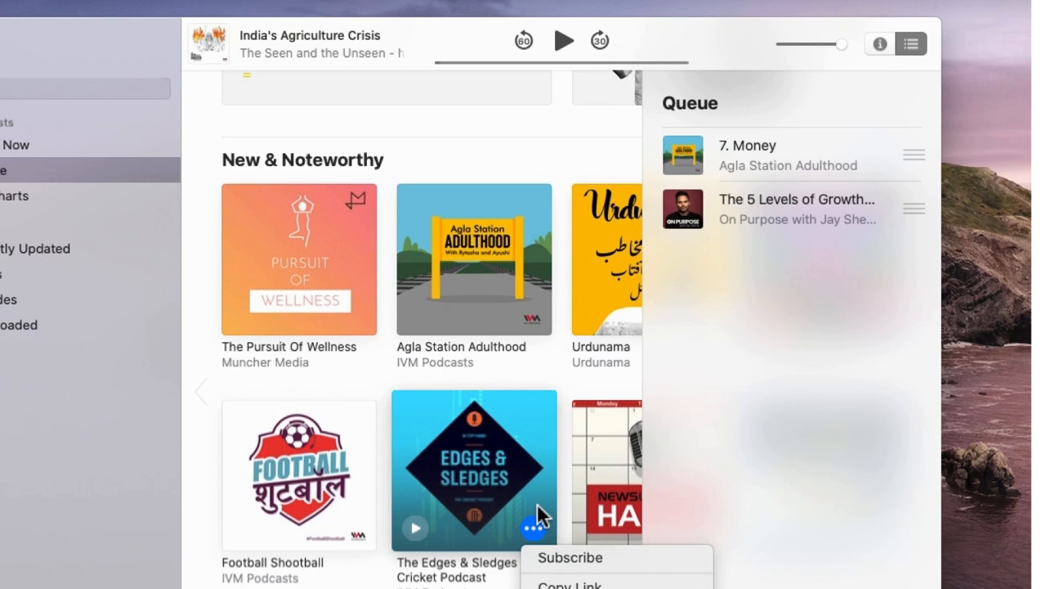
{"action": "left_click", "coordinate": [359, 312]}
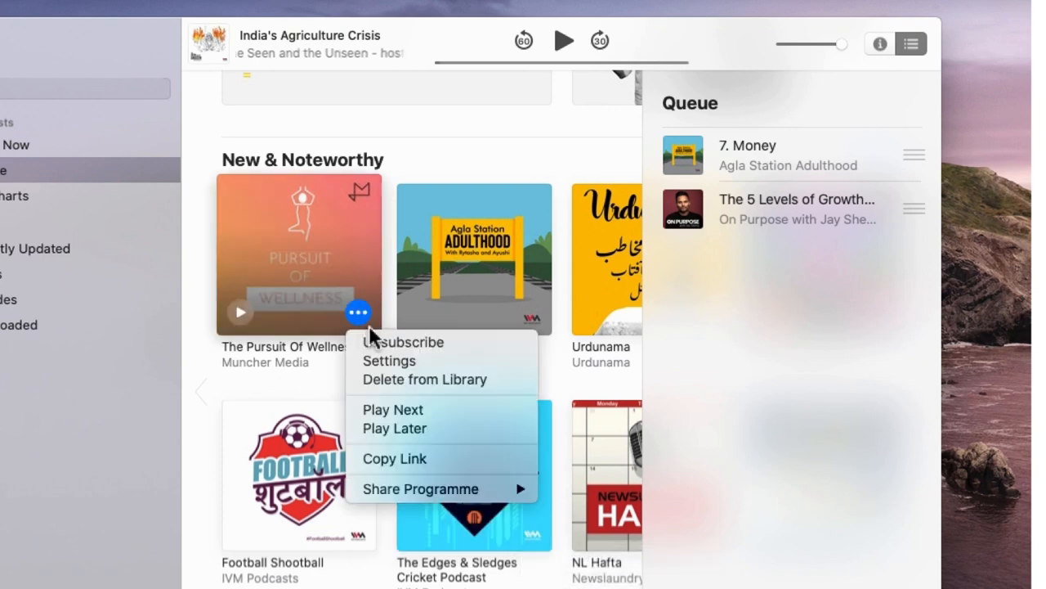
{"action": "left_click", "coordinate": [393, 408]}
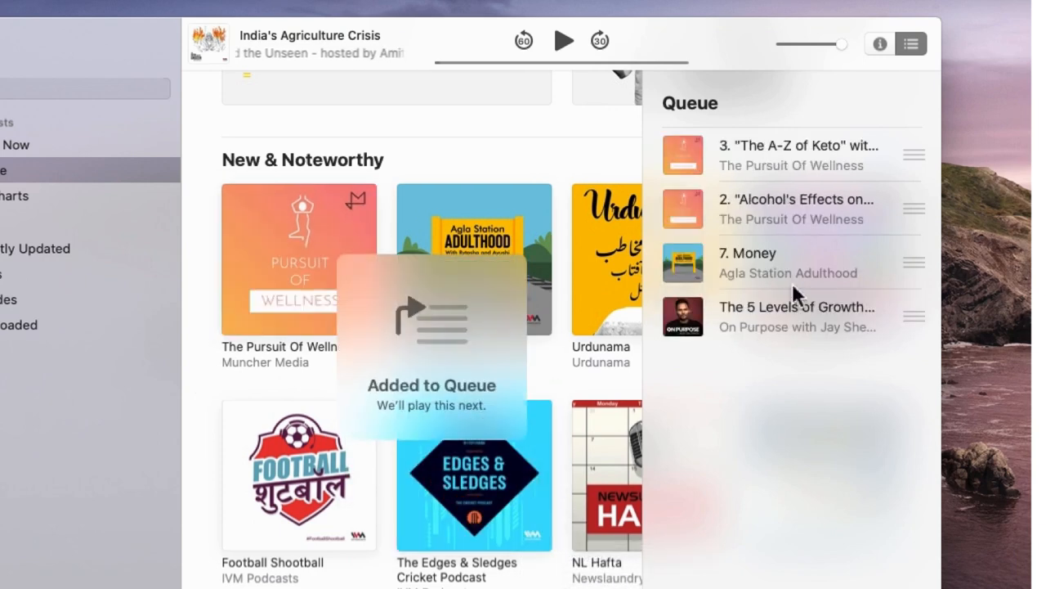
{"action": "left_click", "coordinate": [910, 43]}
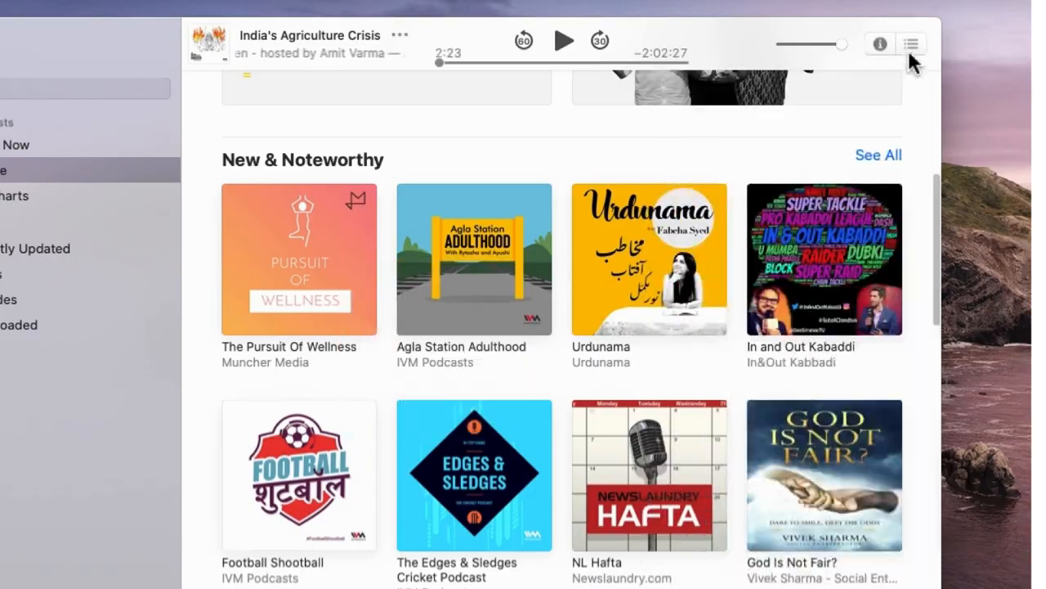
{"action": "left_click", "coordinate": [300, 259]}
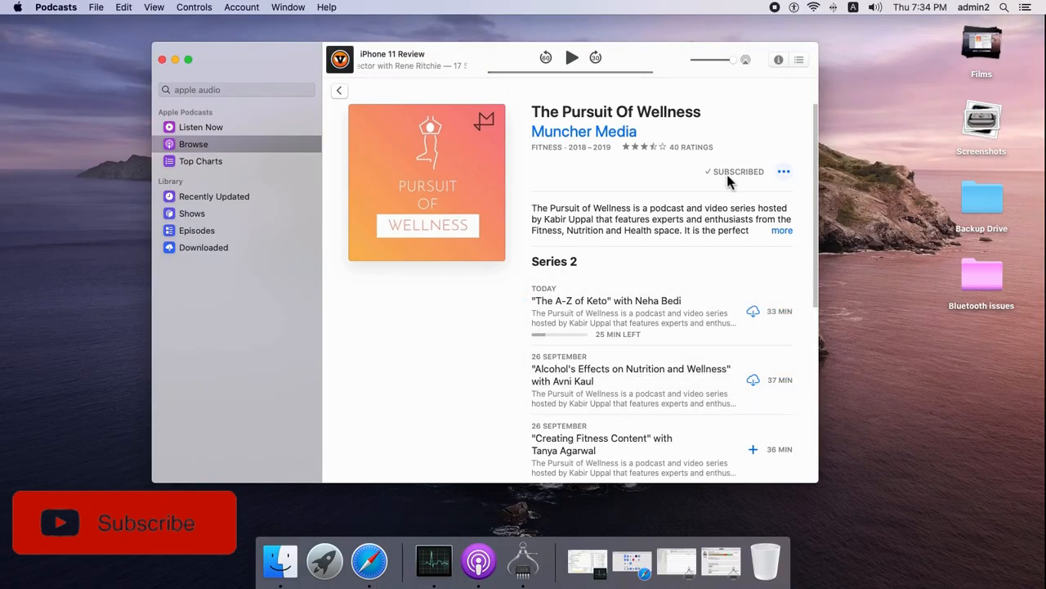
Step: Choose Play Most Recent First in The Pursuit Of Wellness show settings
{"action": "left_click", "coordinate": [783, 172]}
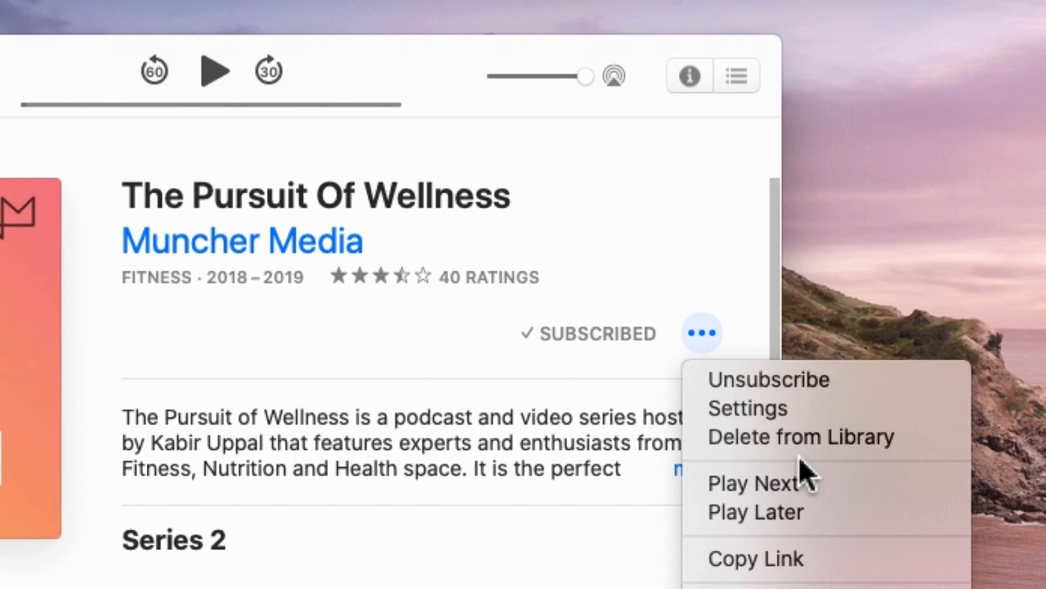
{"action": "left_click", "coordinate": [745, 409]}
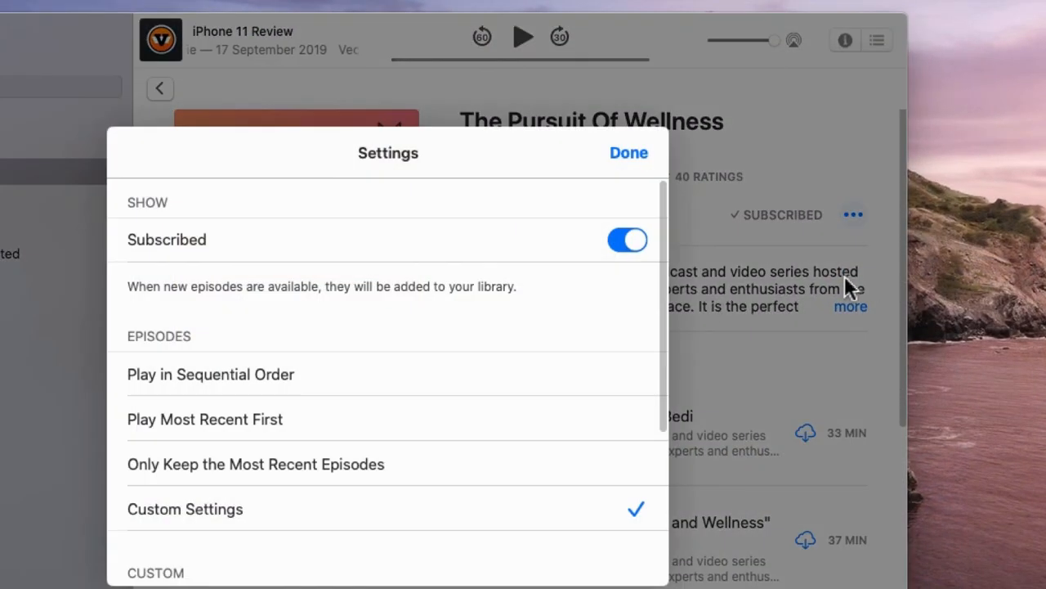
{"action": "left_click", "coordinate": [210, 373]}
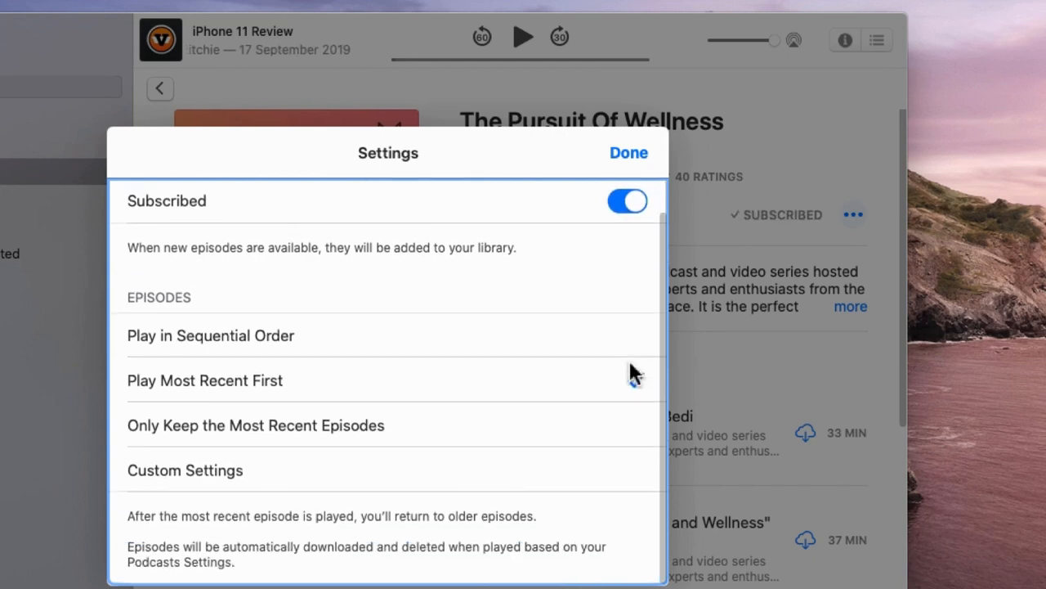
{"action": "left_click", "coordinate": [204, 379]}
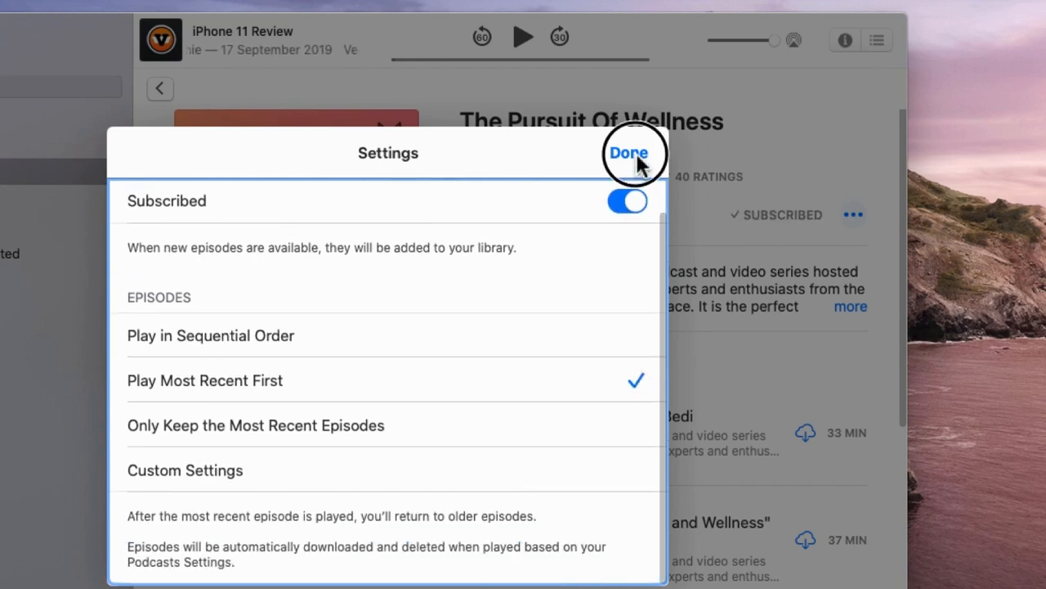